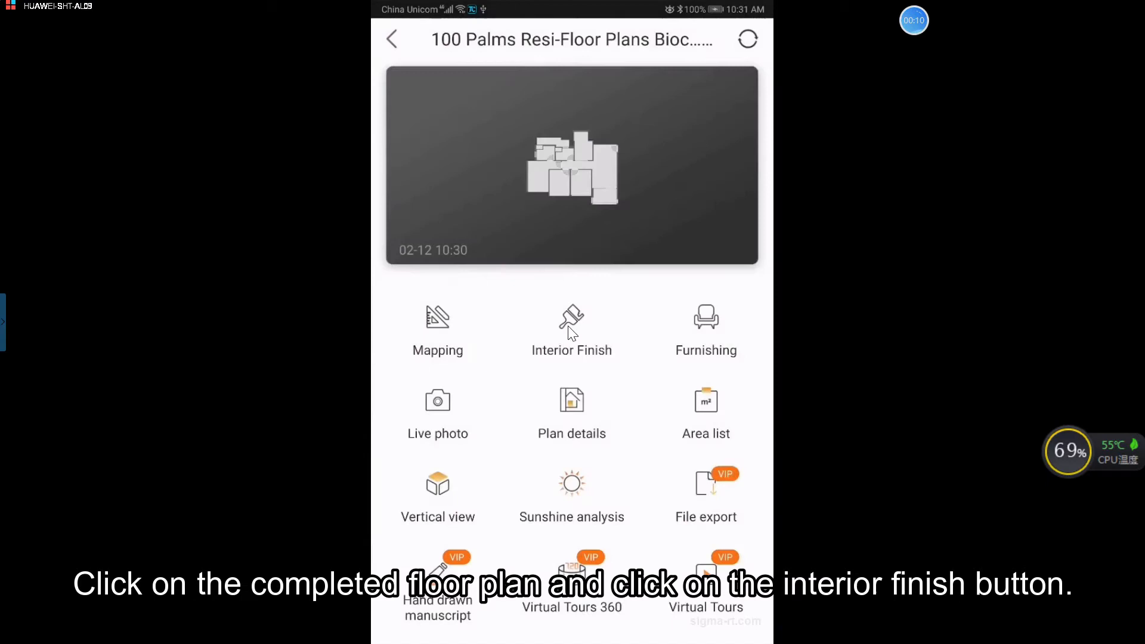
Open the completed apartment plan in the Interior Finish editor, showing all labelled rooms.
click(572, 321)
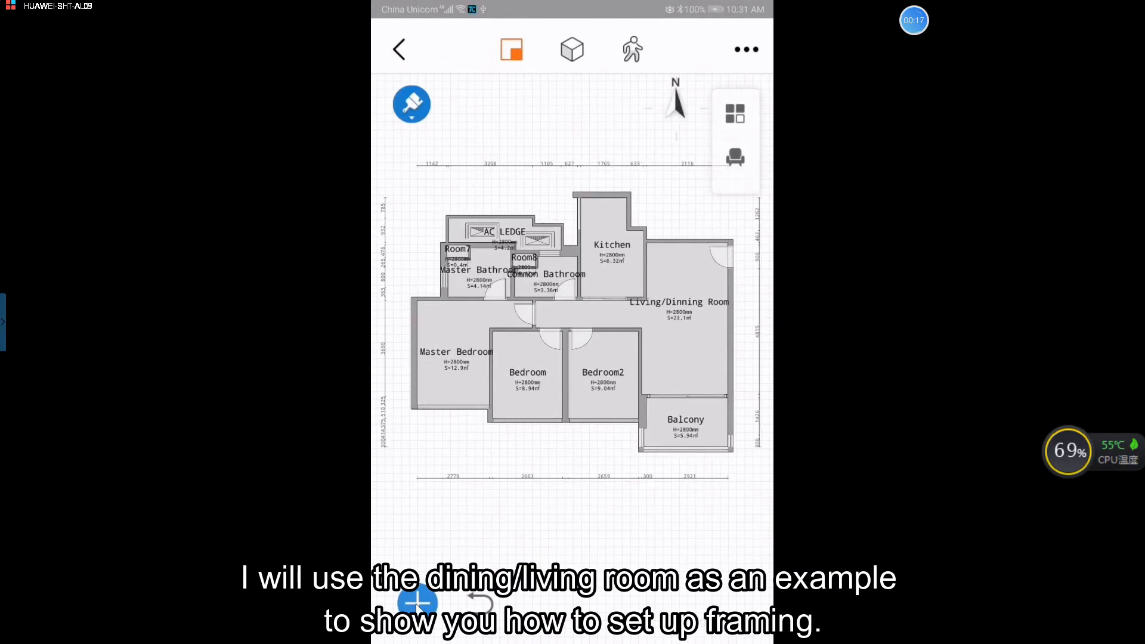
mouse_move(738, 312)
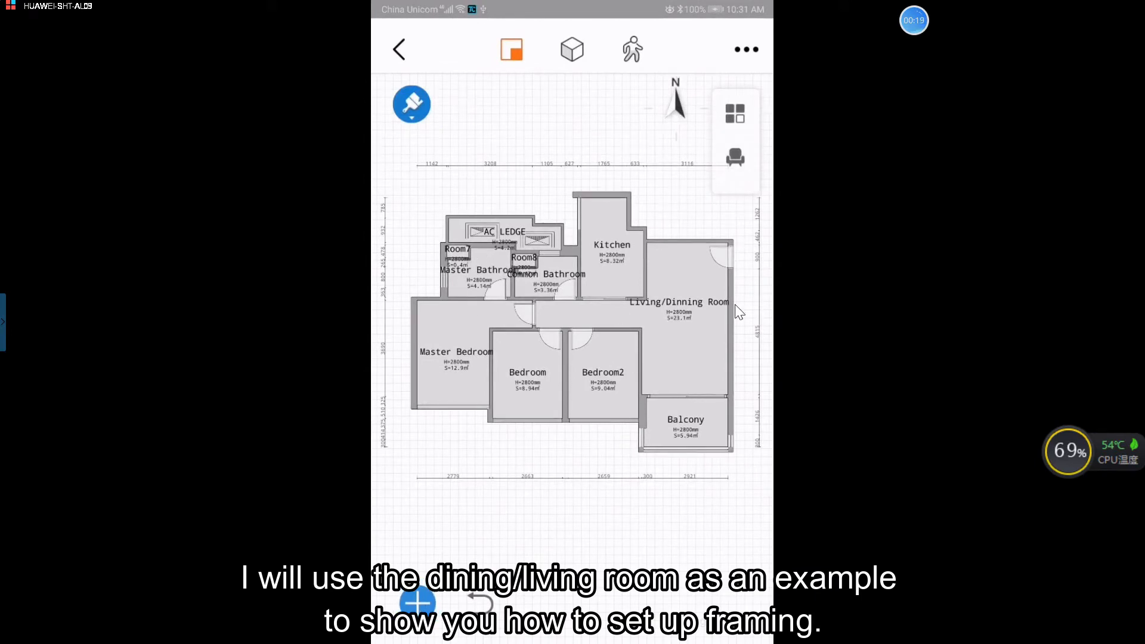
mouse_move(707, 375)
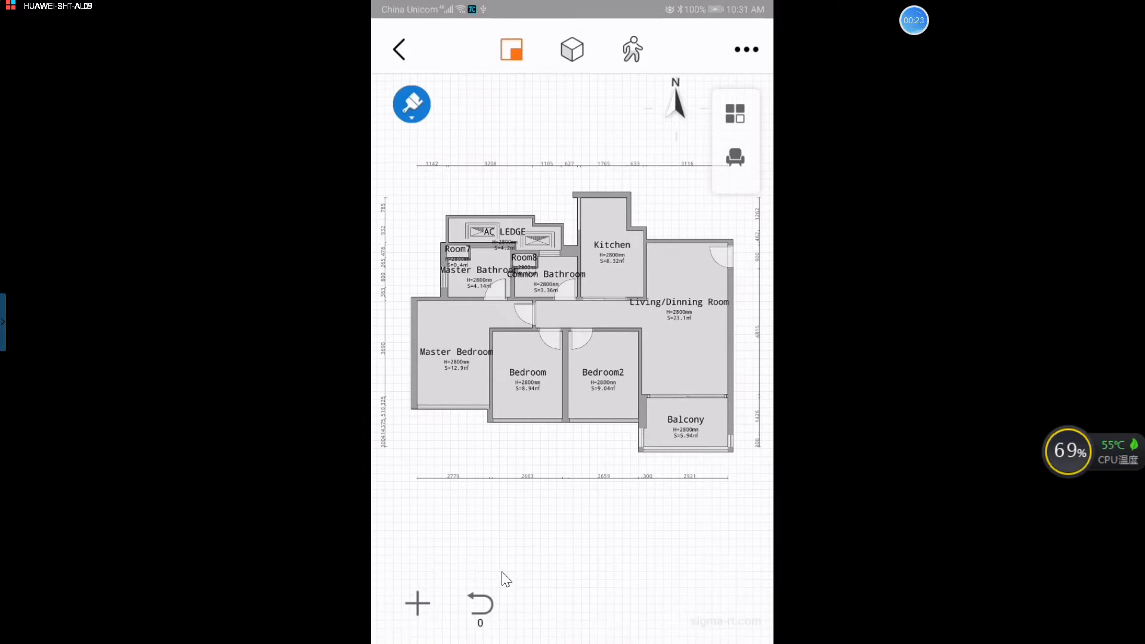
Open the finishing catalogue, back out of Downlight, and show the Floor materials list.
click(415, 603)
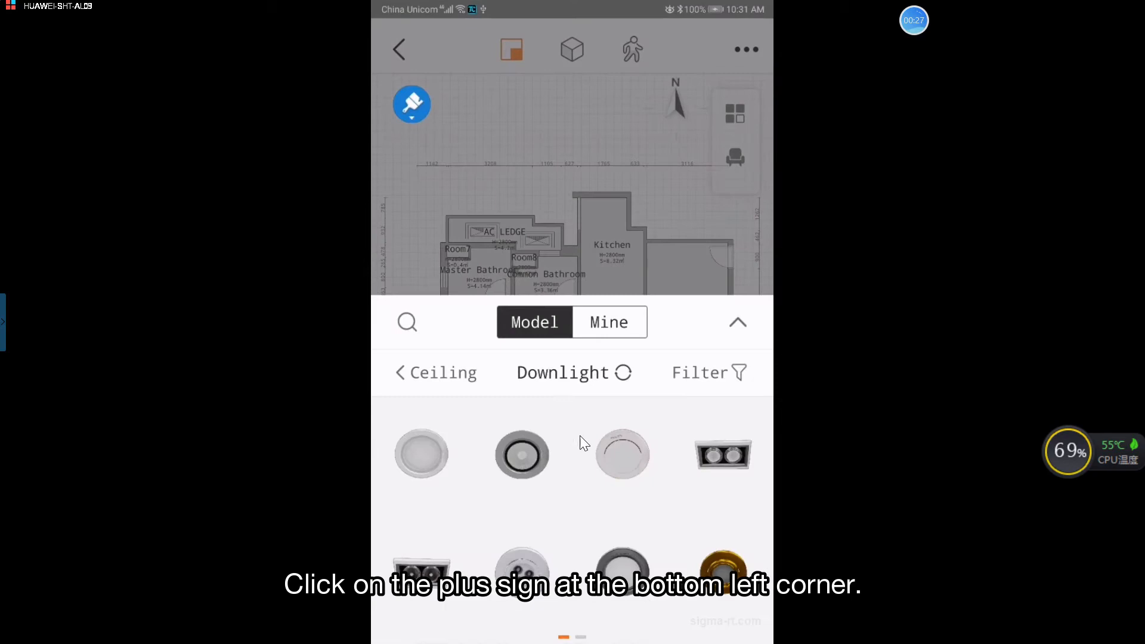
click(431, 373)
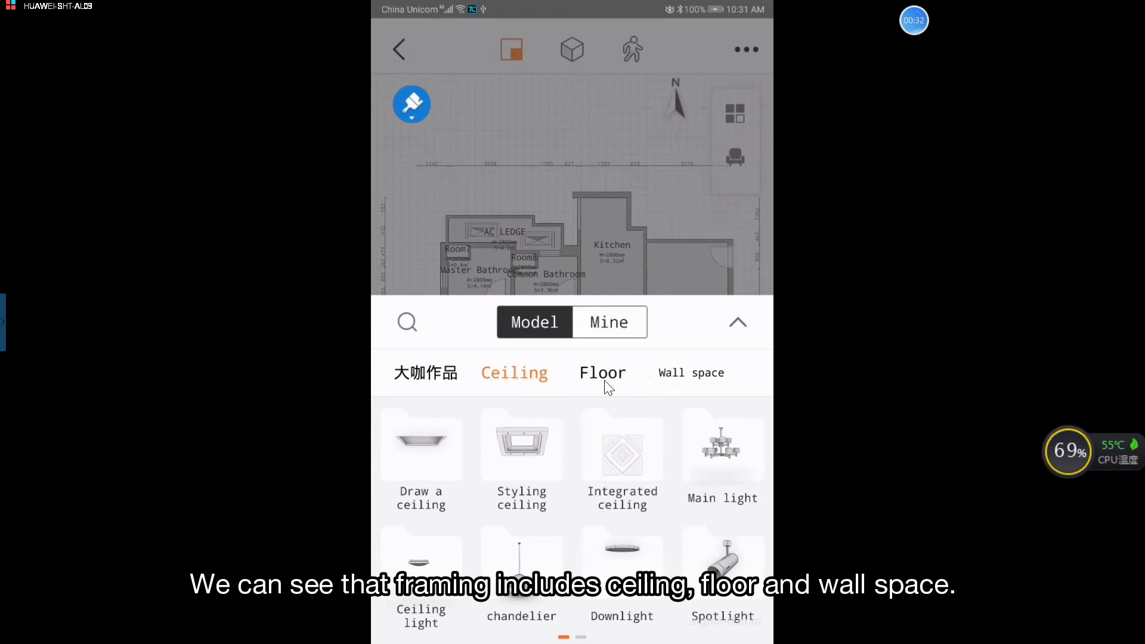
mouse_move(602, 383)
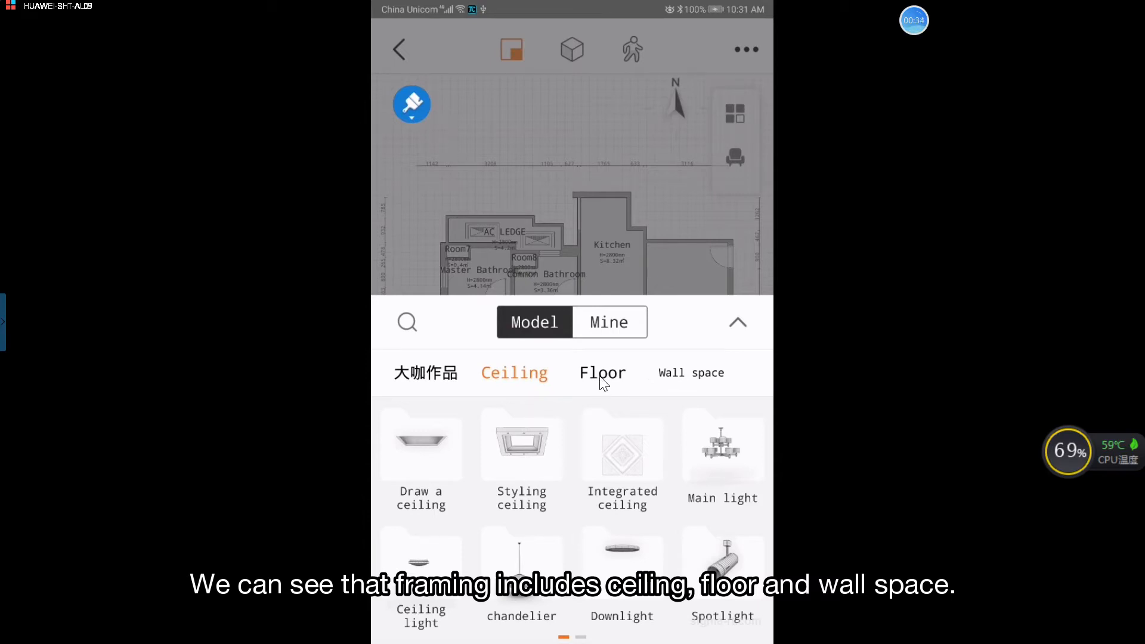
click(602, 373)
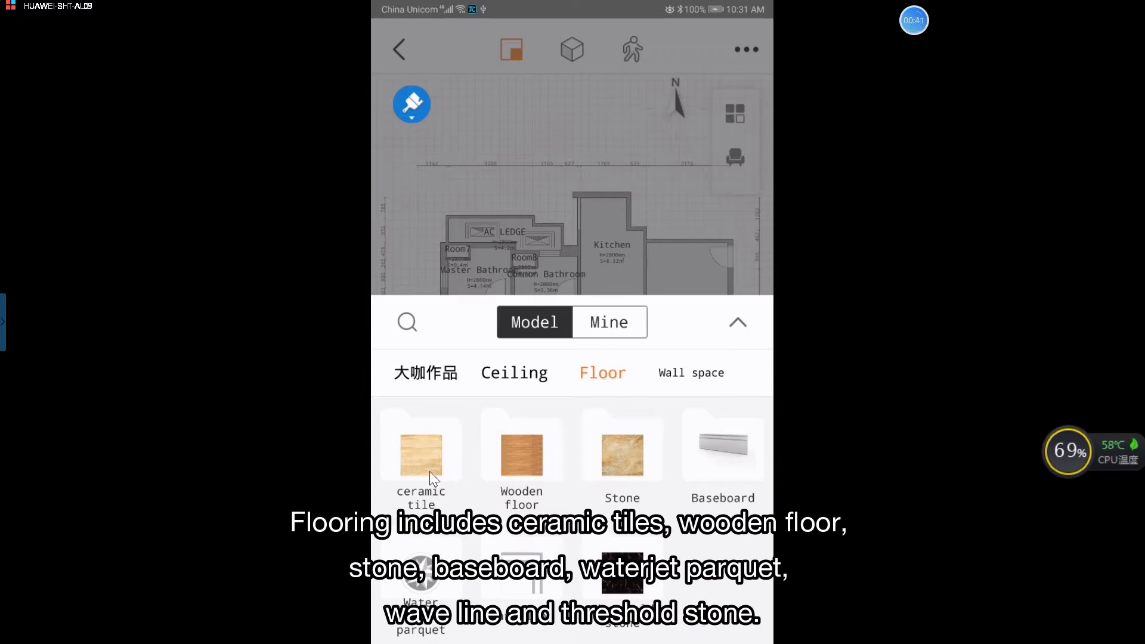
mouse_move(497, 476)
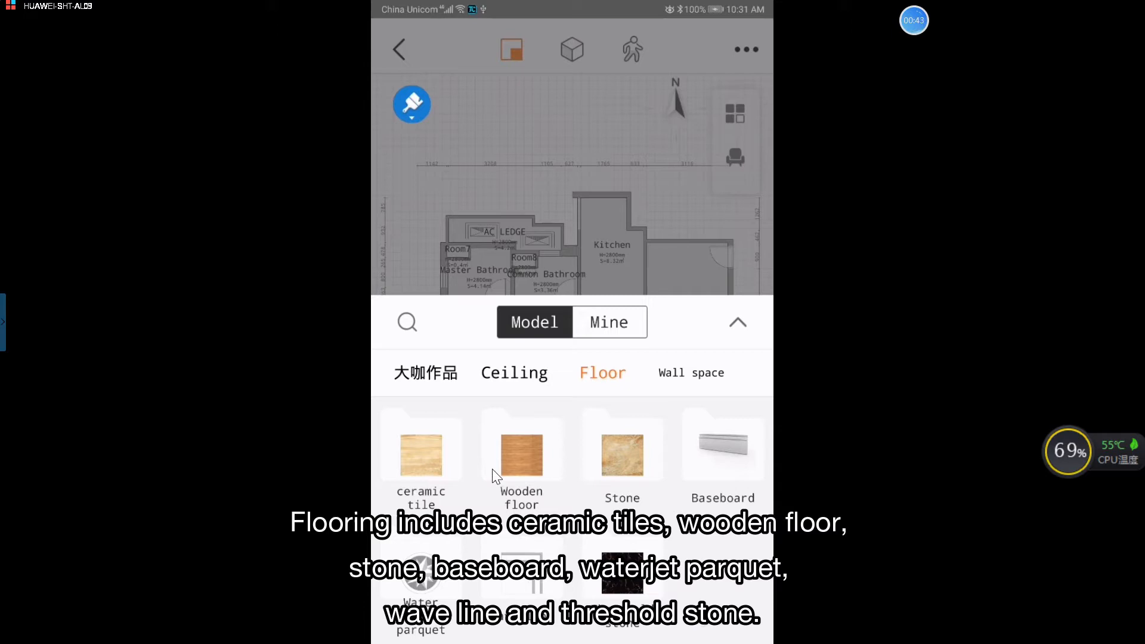
mouse_move(691, 486)
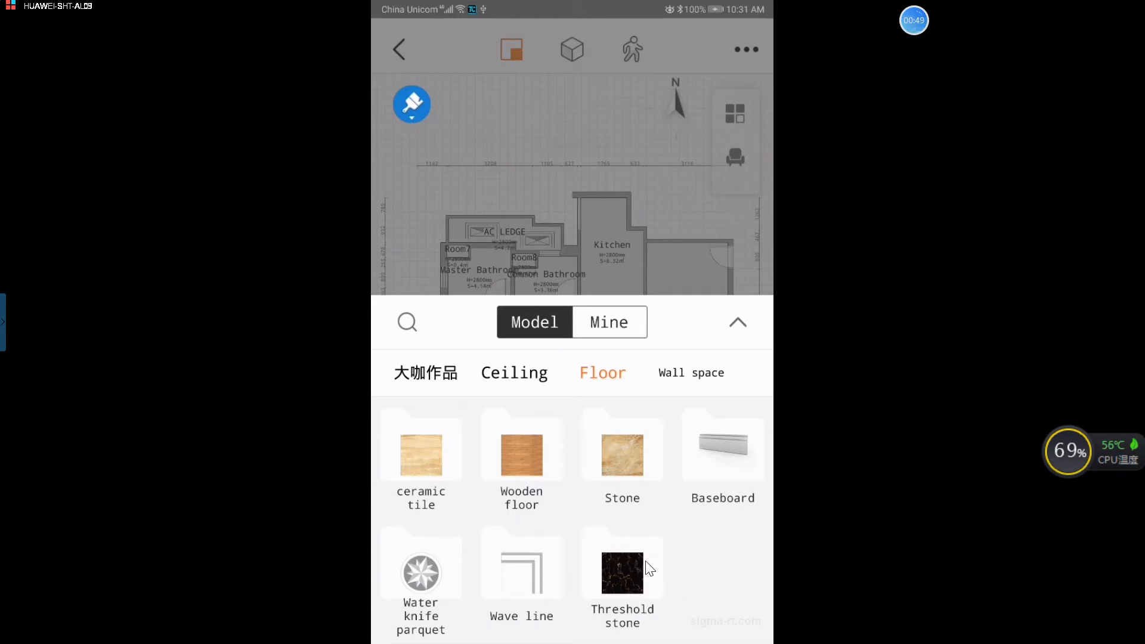
click(421, 455)
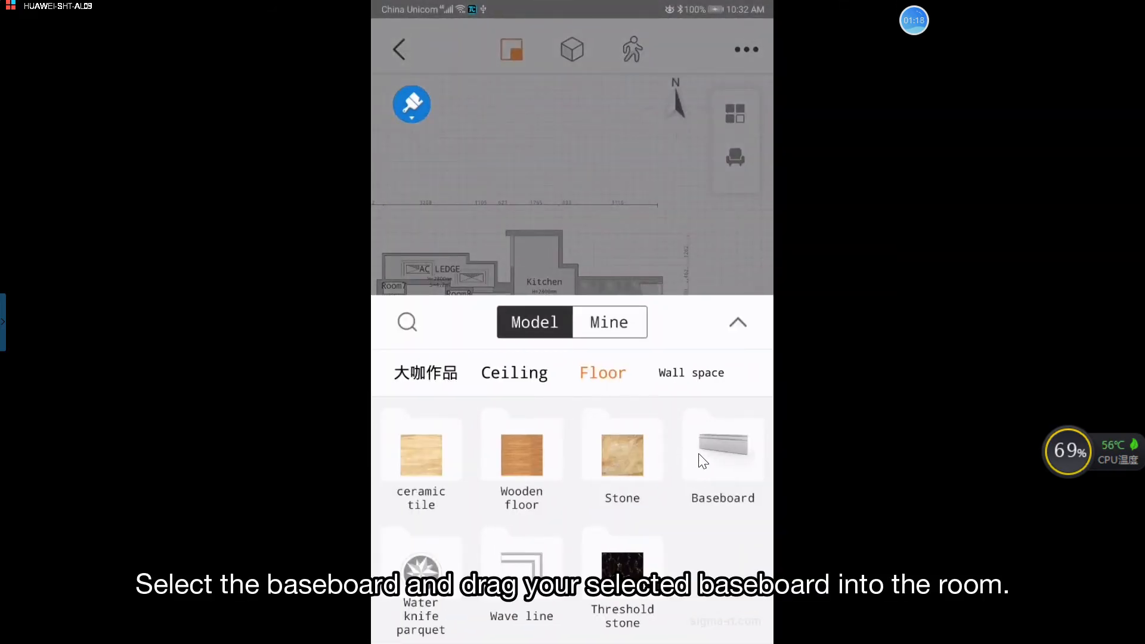
Add a baseboard to the living/dining room and cut its height from 180 to 100 mm.
click(722, 452)
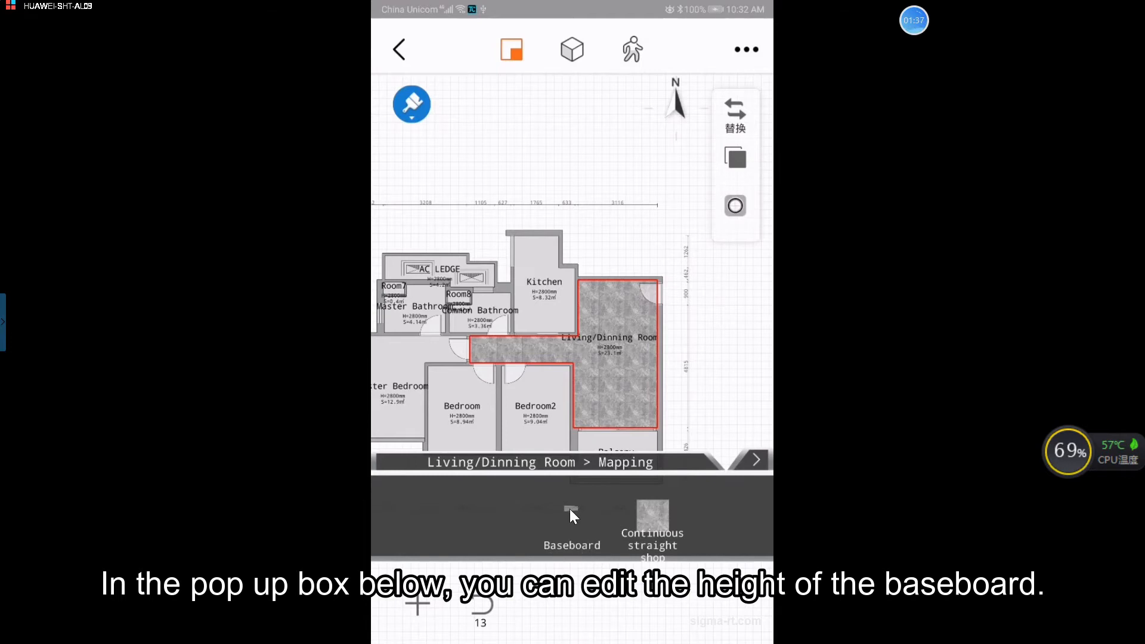
click(572, 515)
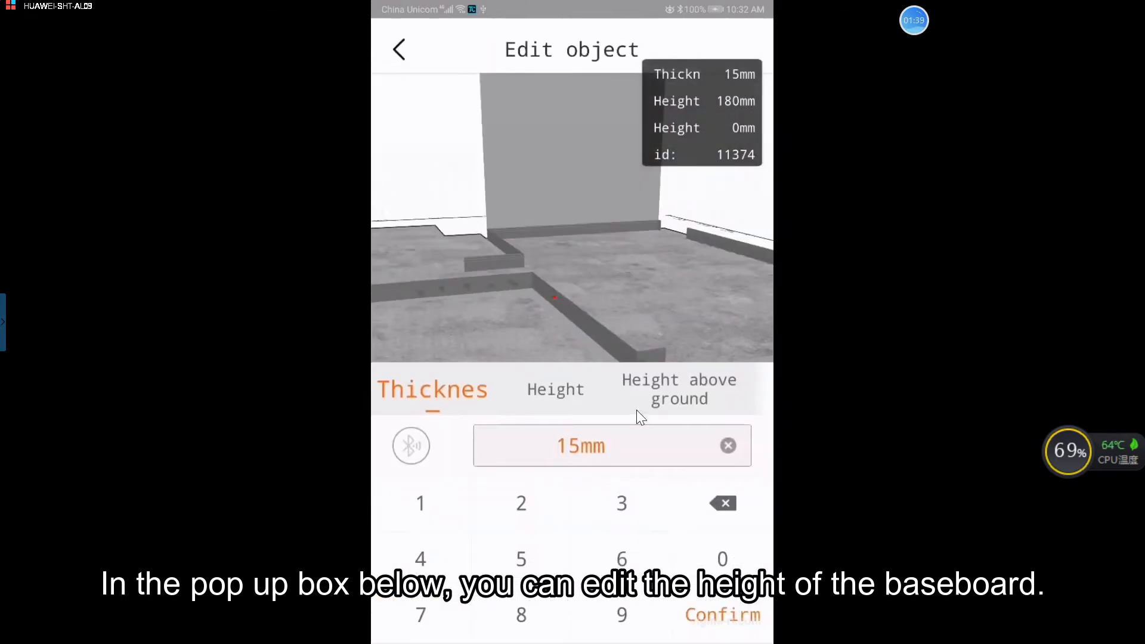
click(555, 389)
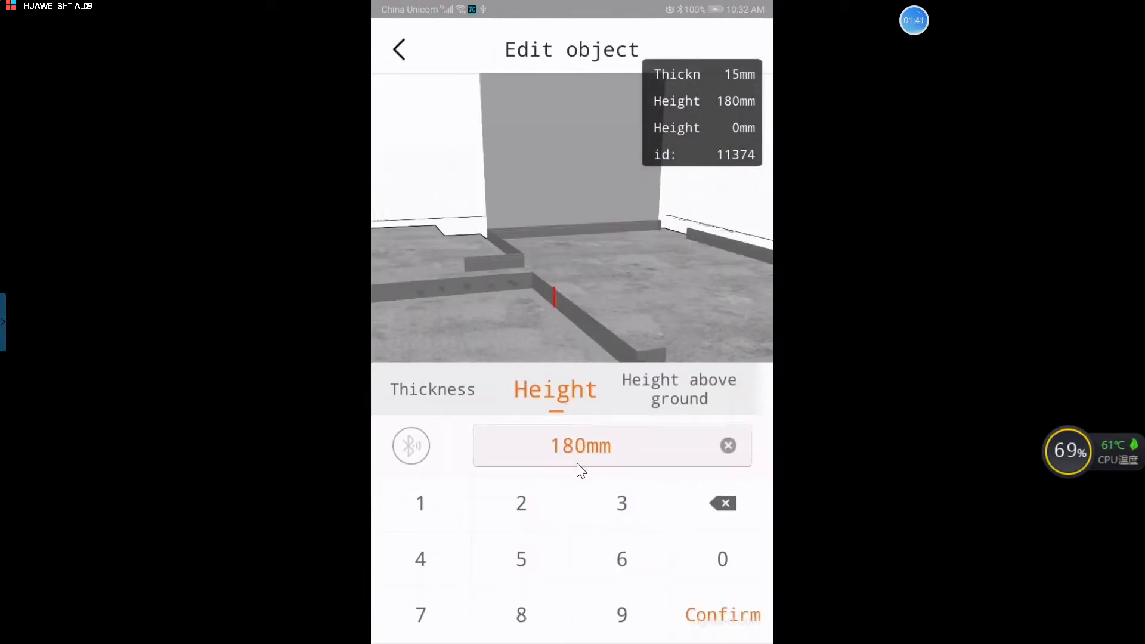
click(722, 559)
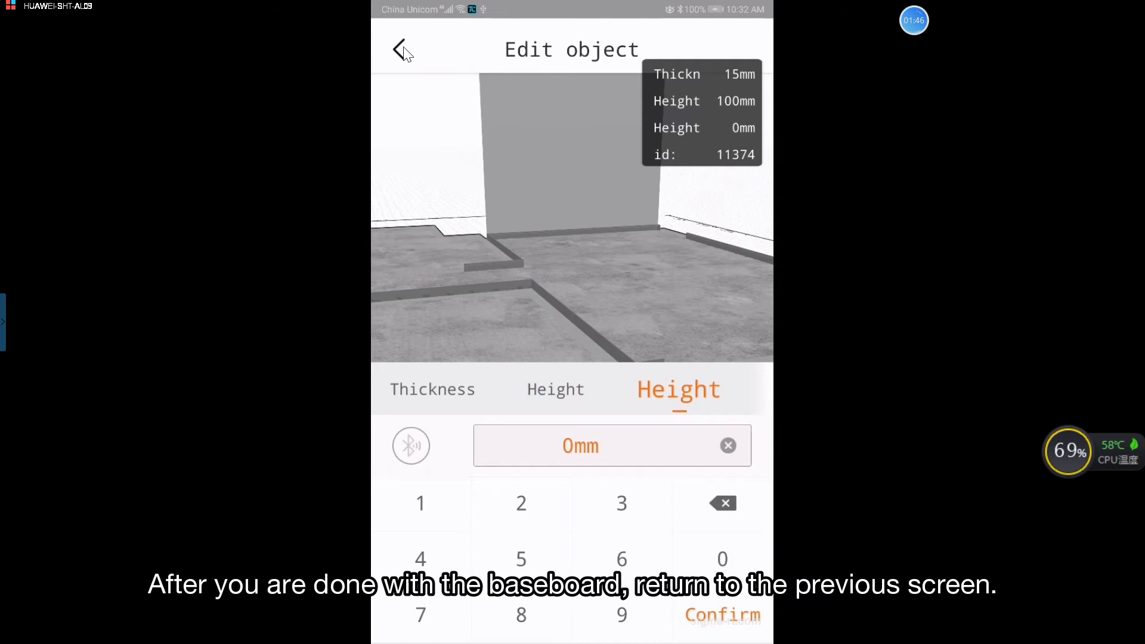
Close the baseboard editor and browse wall finishes, from wallpaper through to plant wall.
click(399, 49)
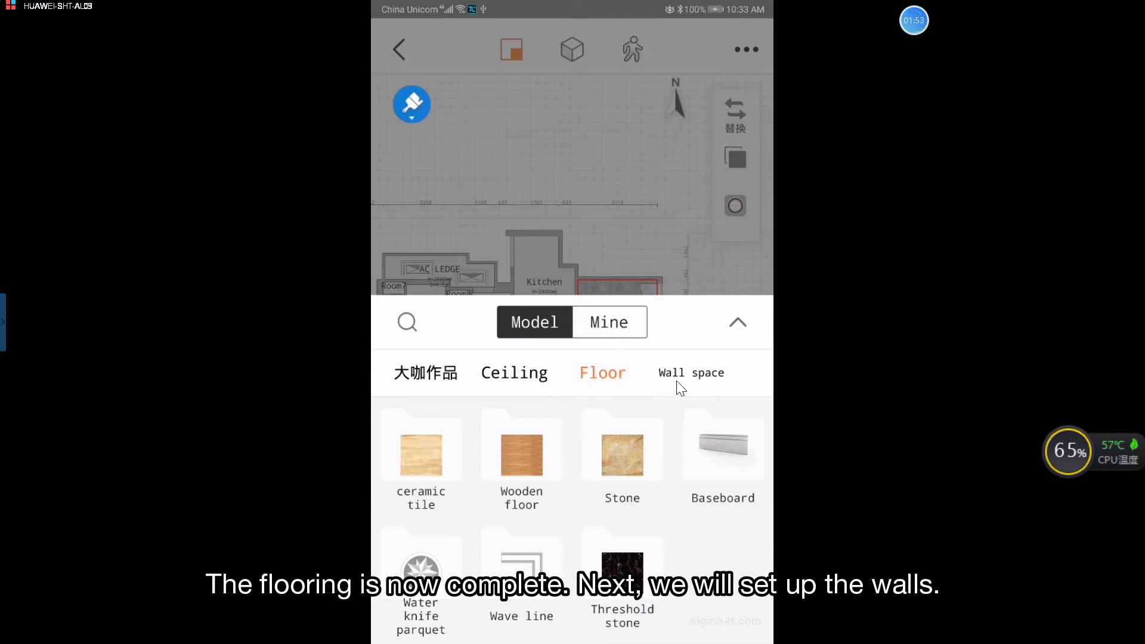
click(691, 373)
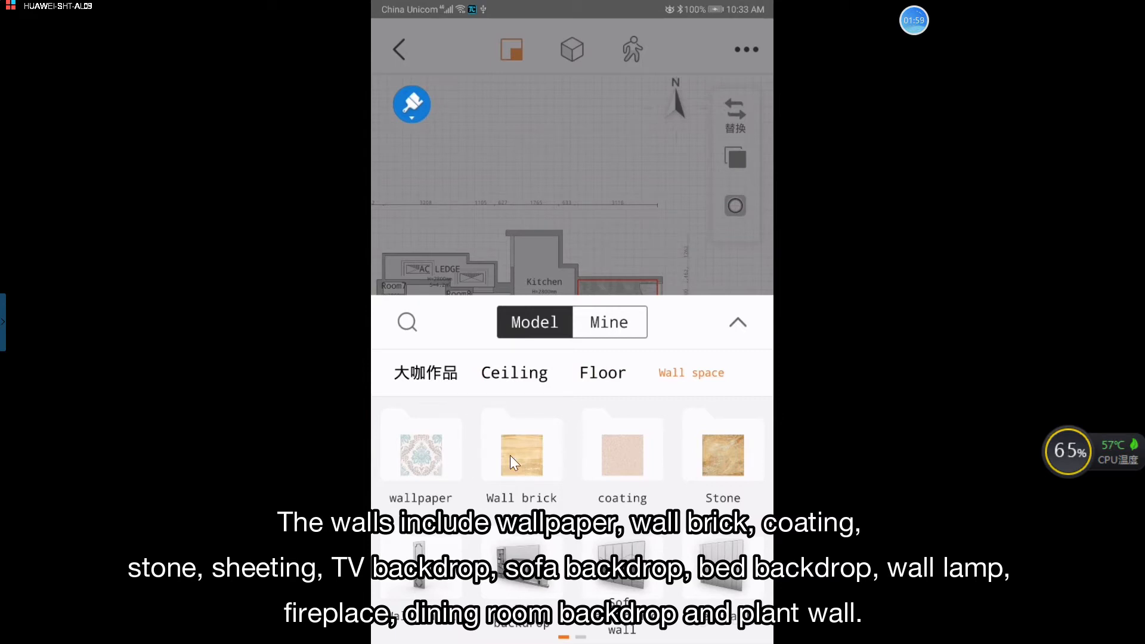
mouse_move(728, 464)
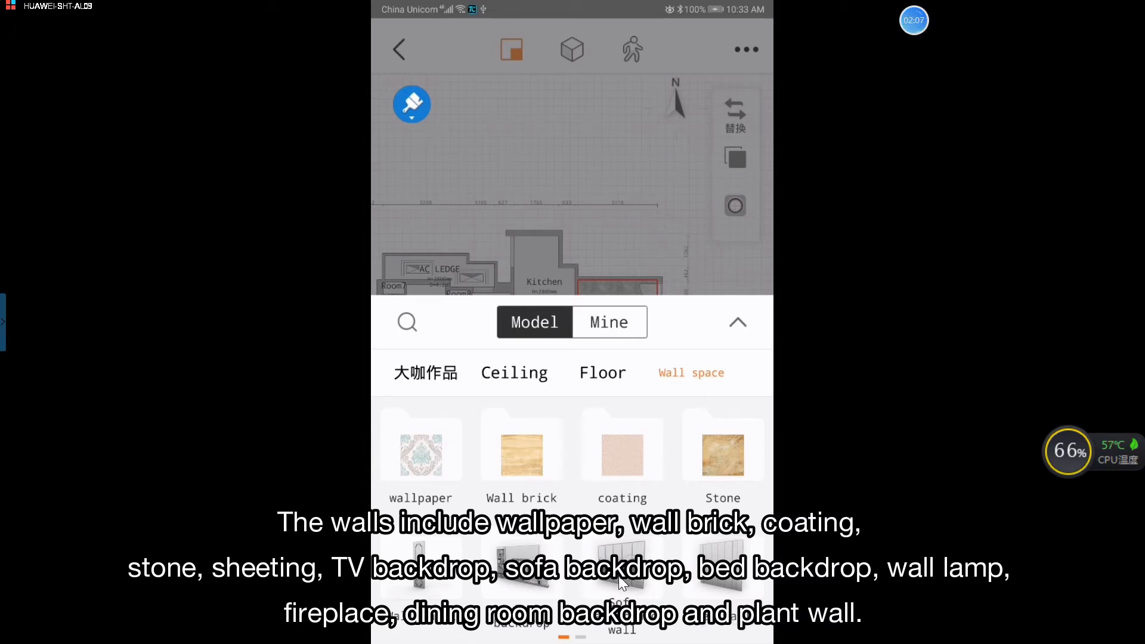
scroll(left, 3)
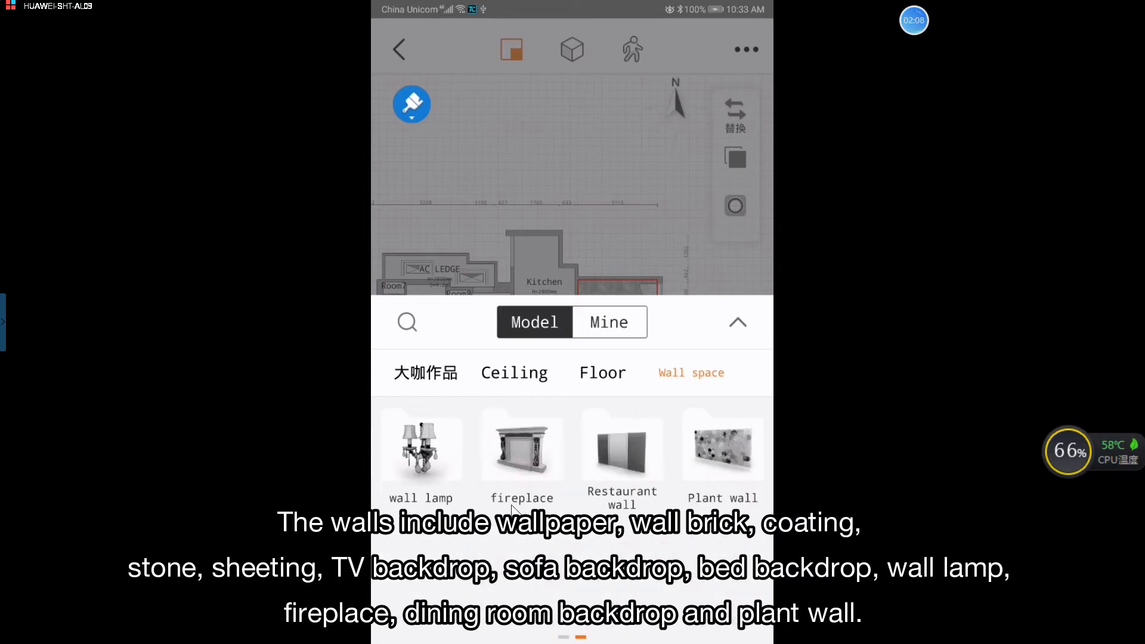
mouse_move(519, 473)
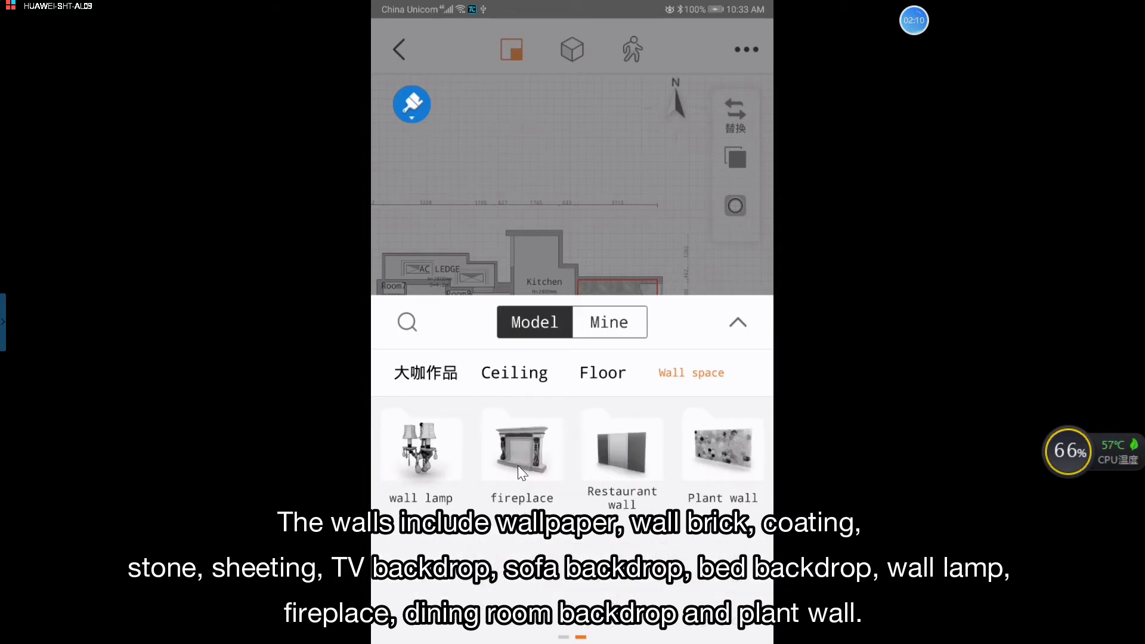
mouse_move(592, 467)
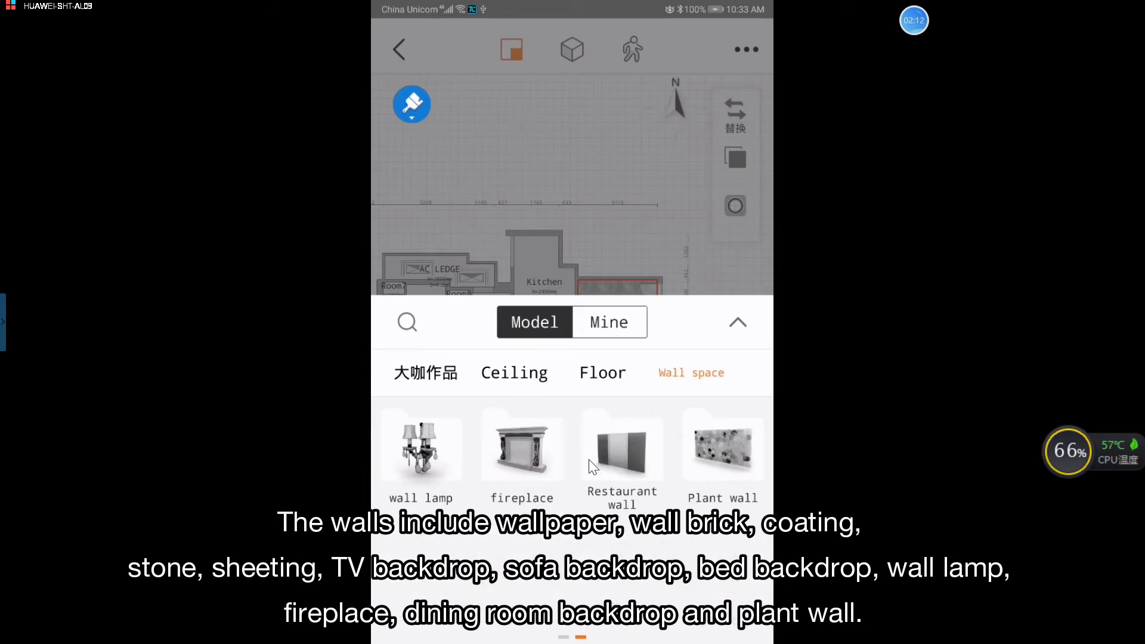
mouse_move(518, 396)
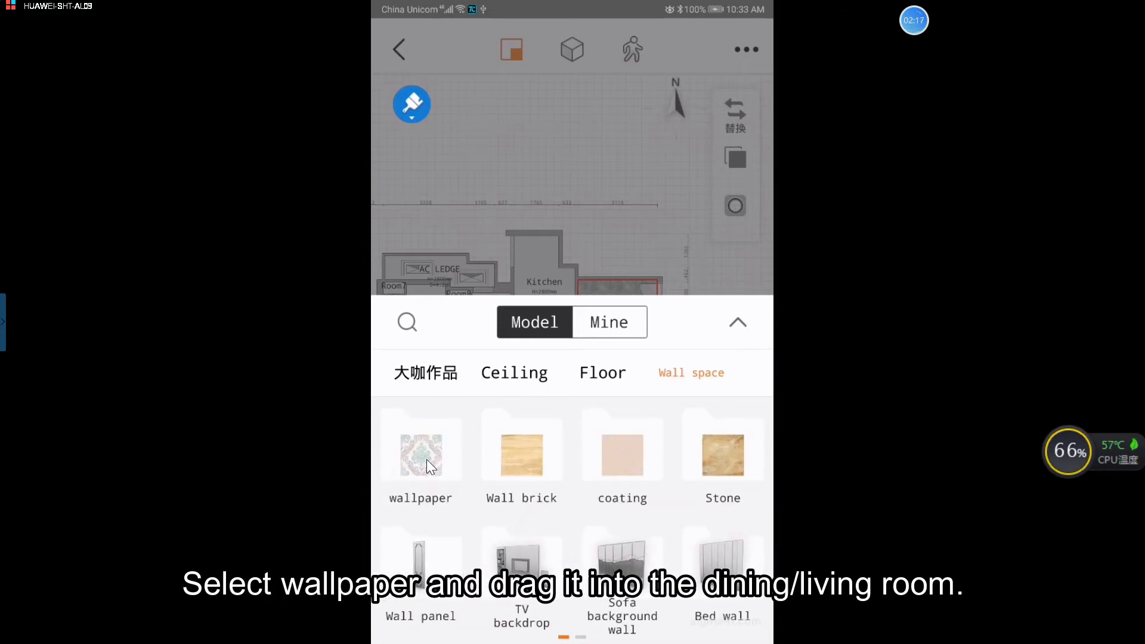
Drag teal wallpaper into the living/dining room and fill the whole space with it.
click(420, 455)
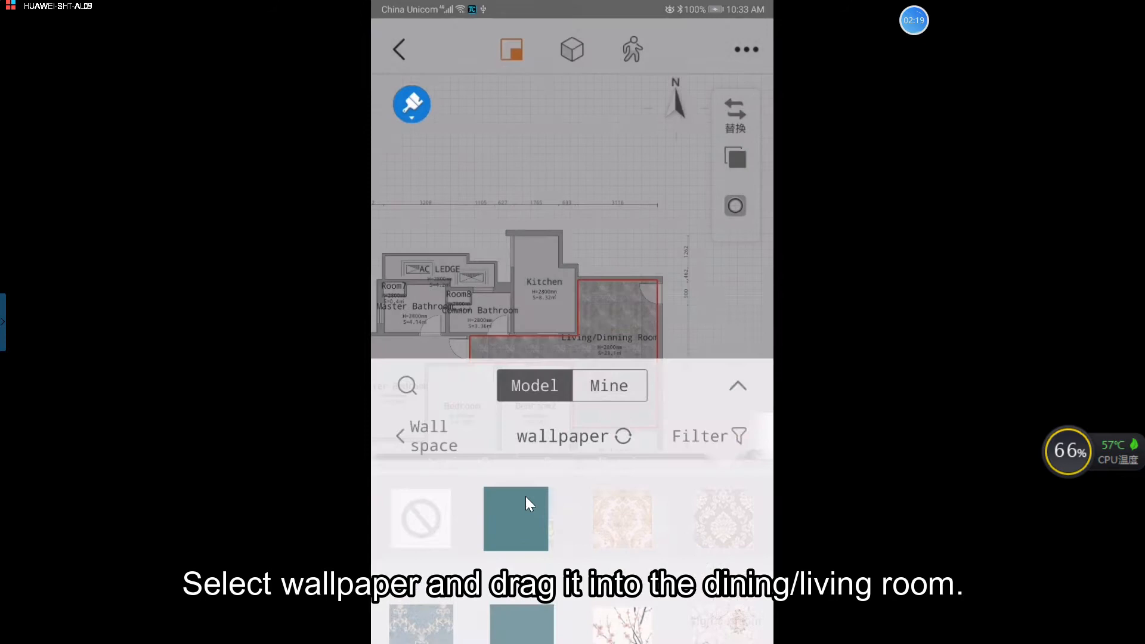
drag(515, 518, 639, 376)
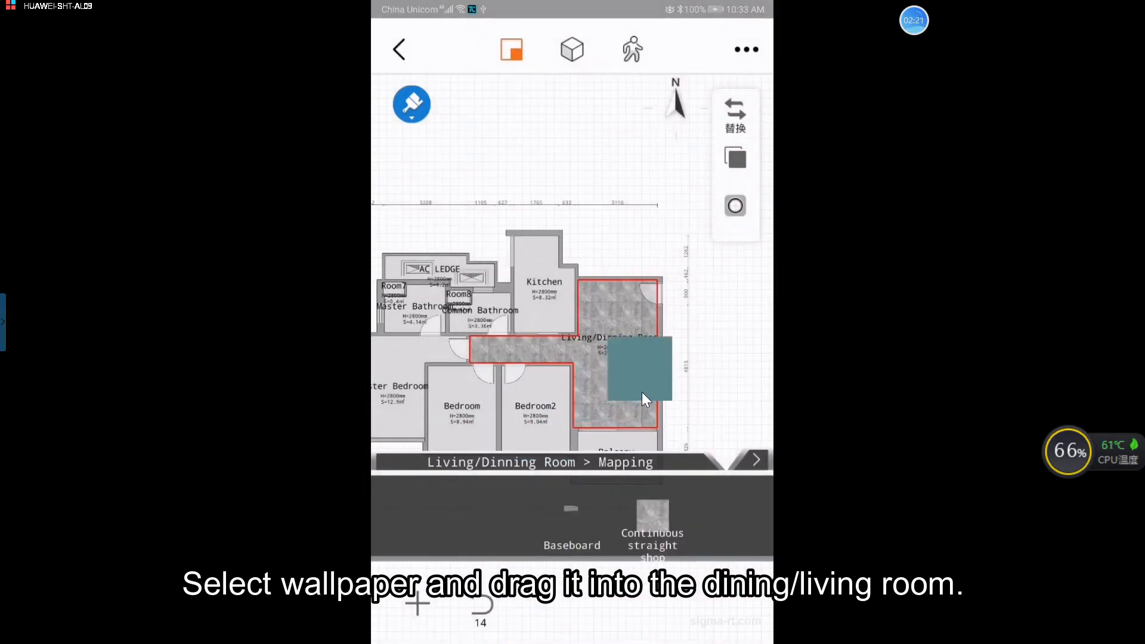
drag(640, 368, 652, 358)
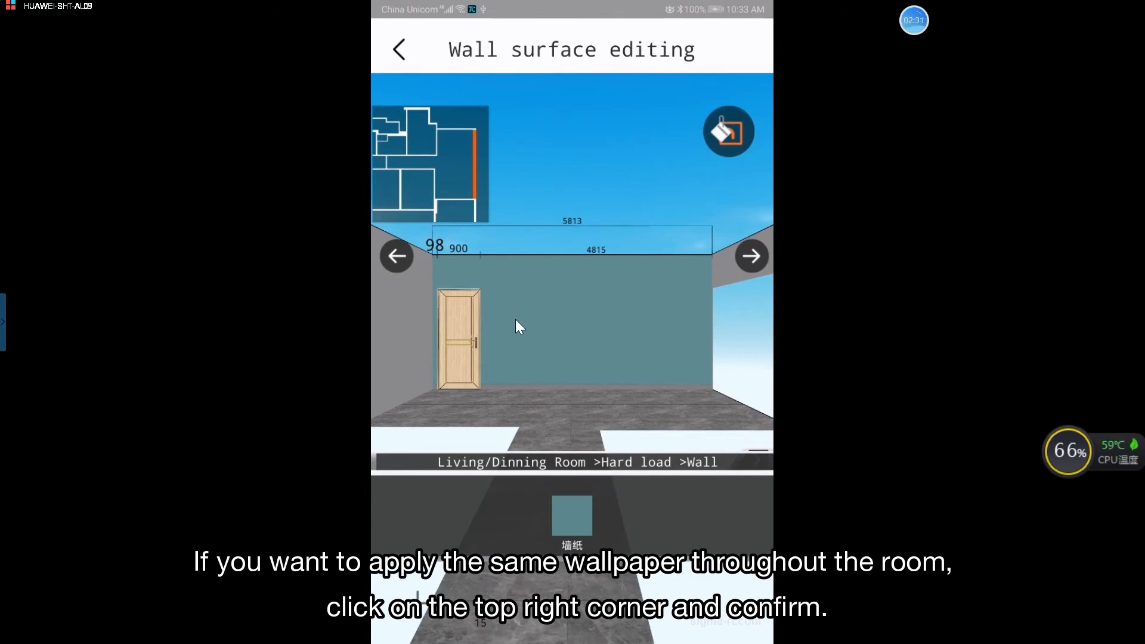
mouse_move(540, 271)
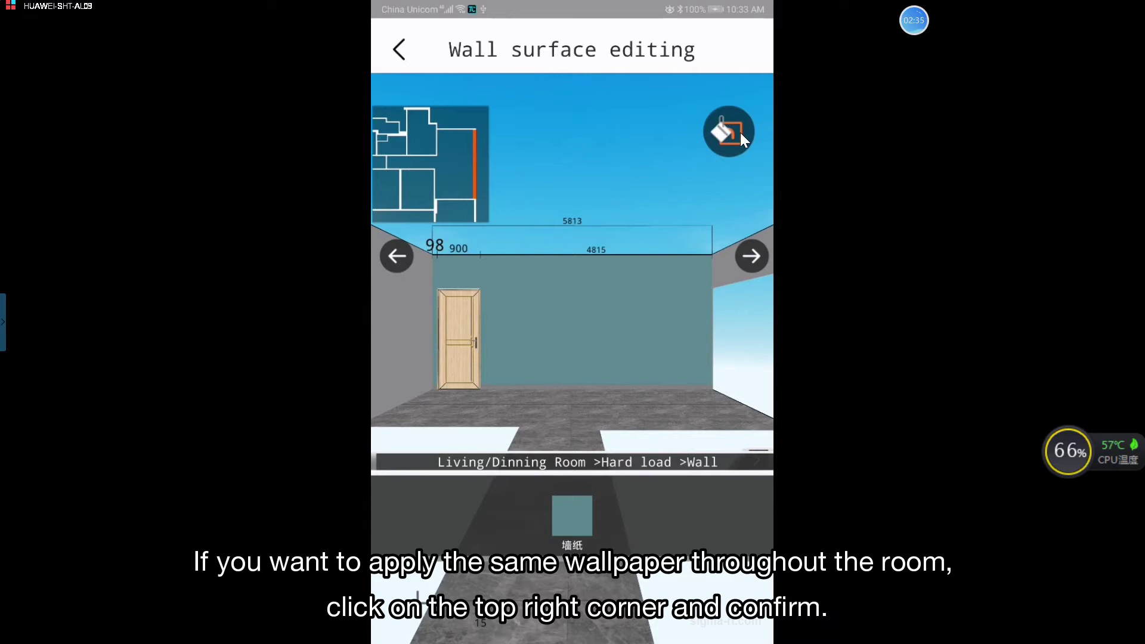
click(729, 131)
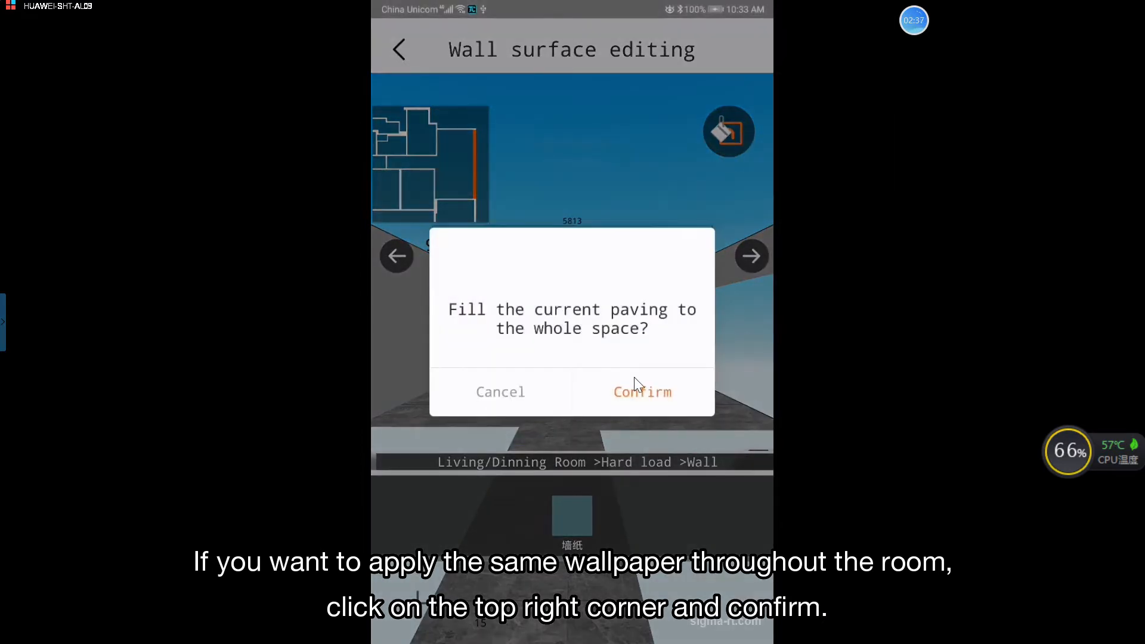
click(643, 392)
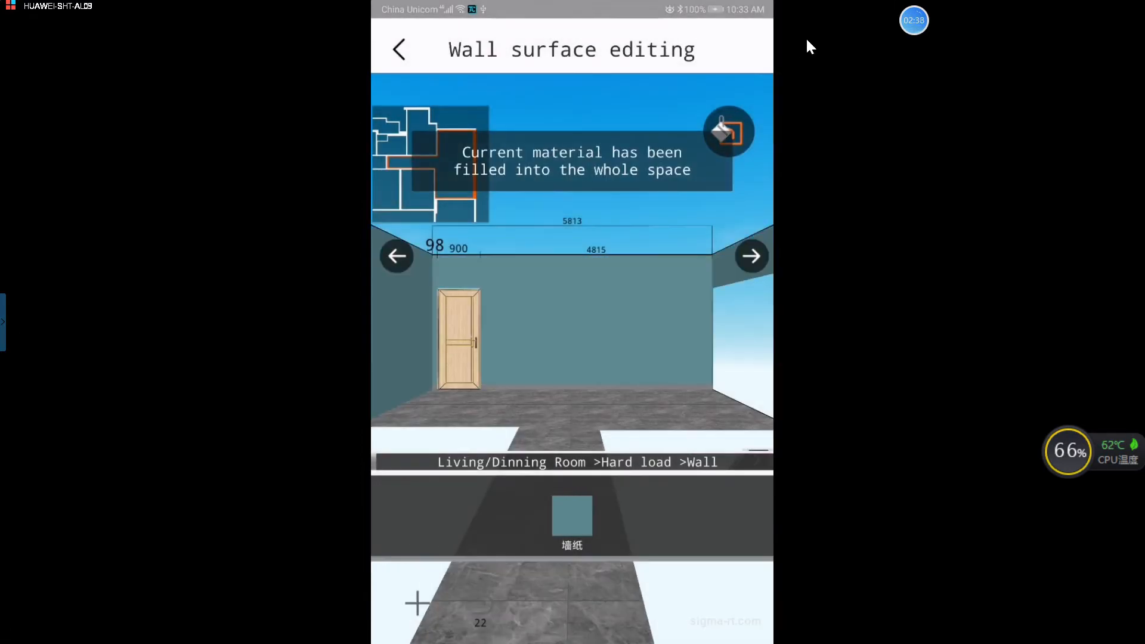
Return to the plan and view the apartment as a 3D perspective model.
click(402, 48)
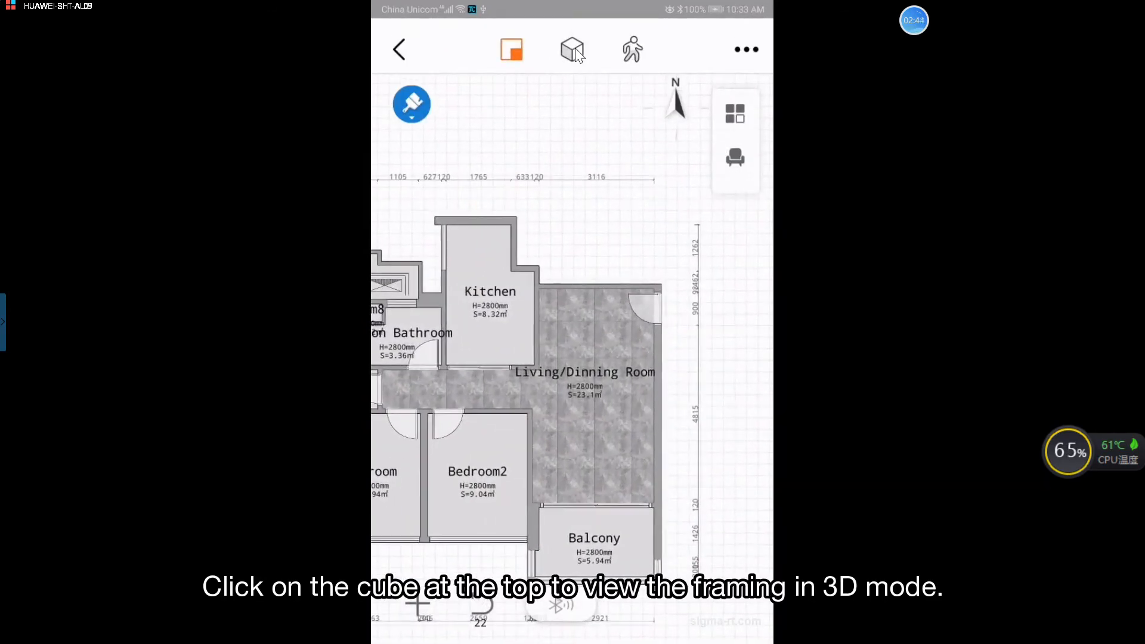
click(572, 50)
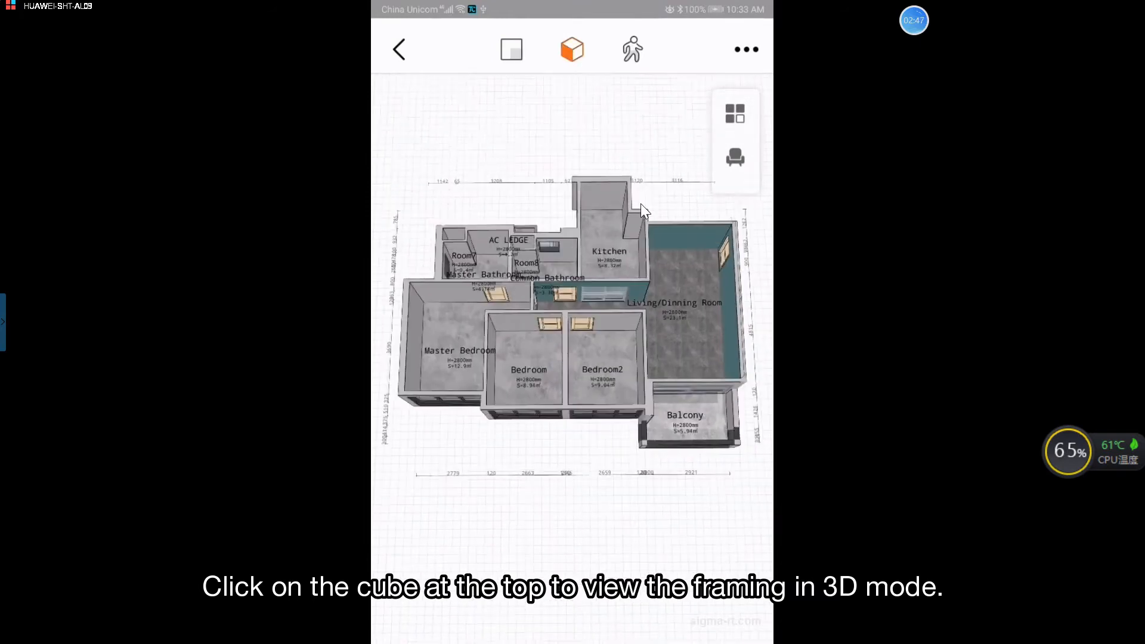
click(571, 49)
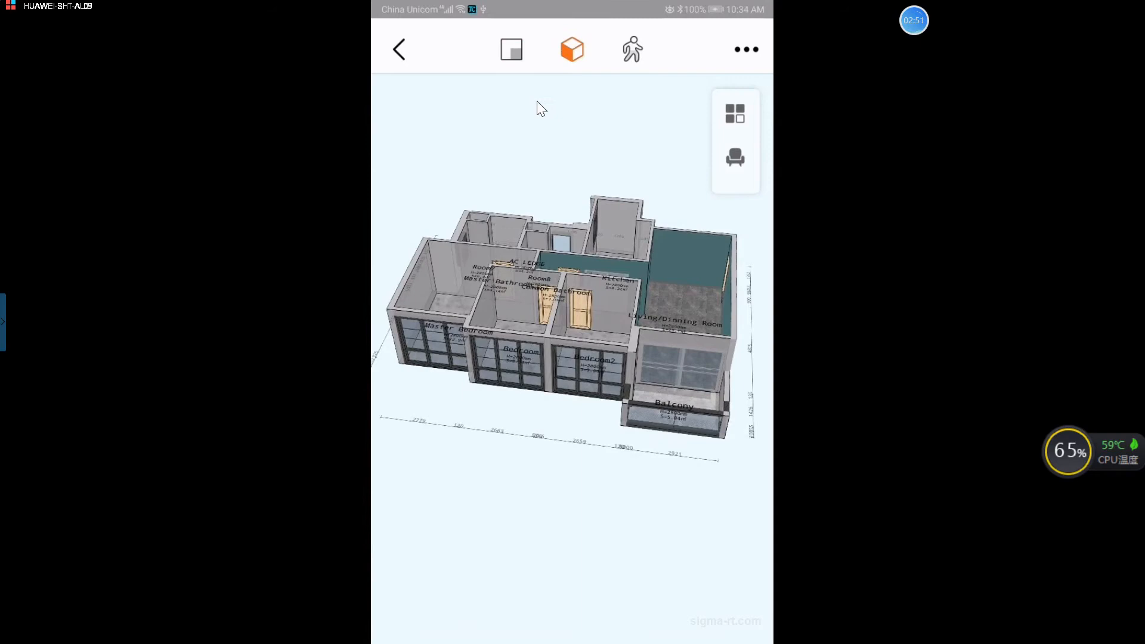
click(511, 49)
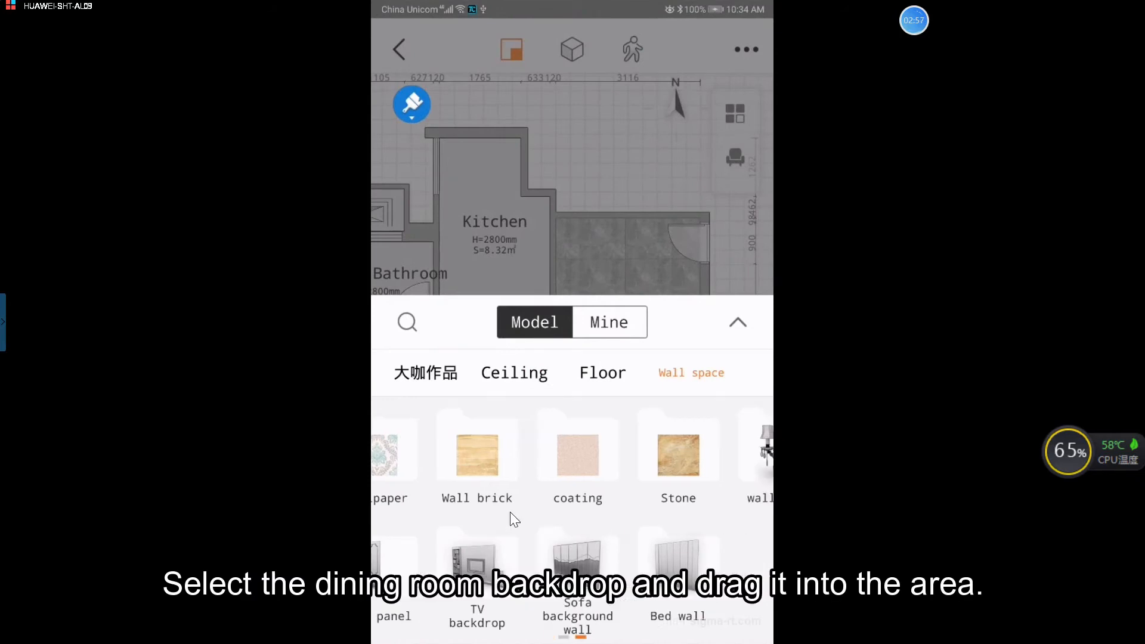
Place the dining room backdrop from Wall space on the kitchen-side living/dining wall.
scroll(left, 3)
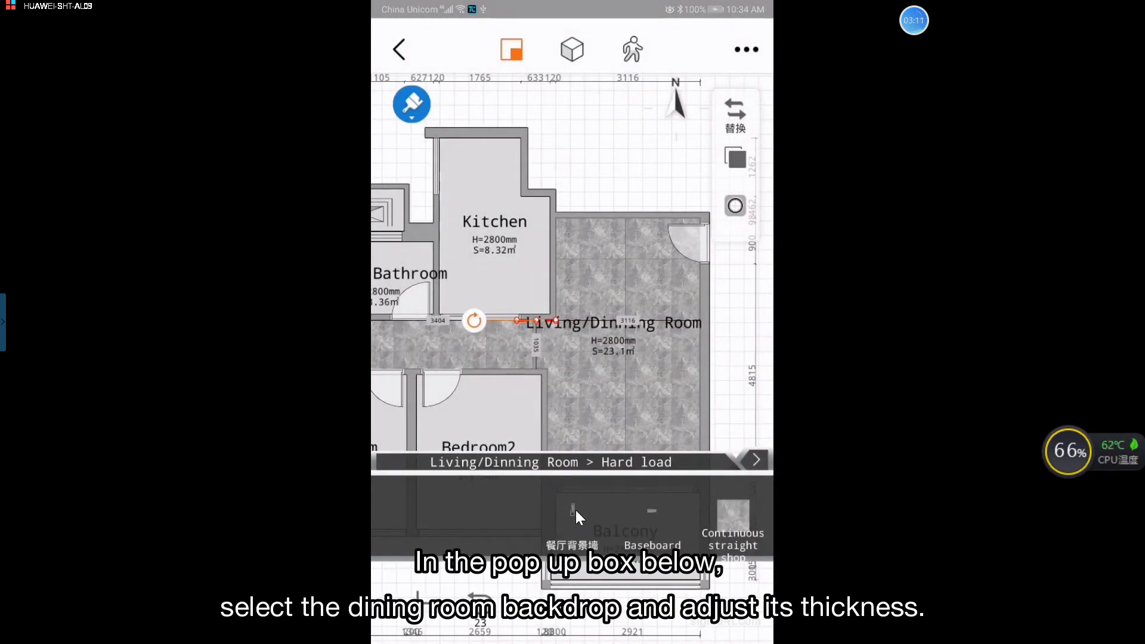
Narrow the dining backdrop from 840 to 750 mm, nudge it along the wall, deselect.
click(570, 517)
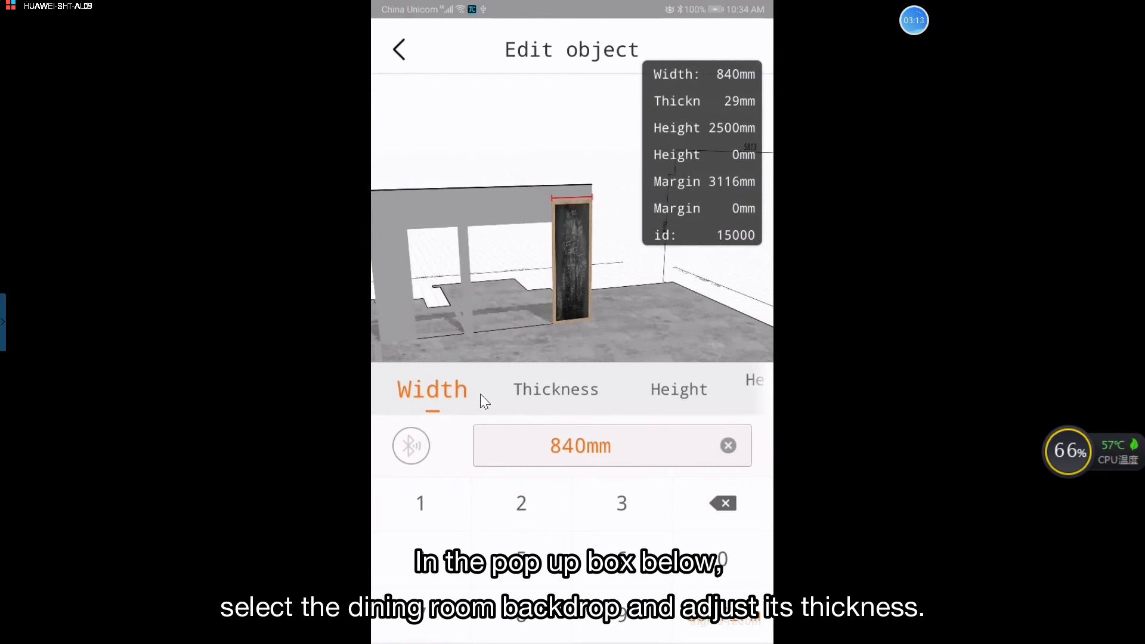
mouse_move(488, 410)
text(750)
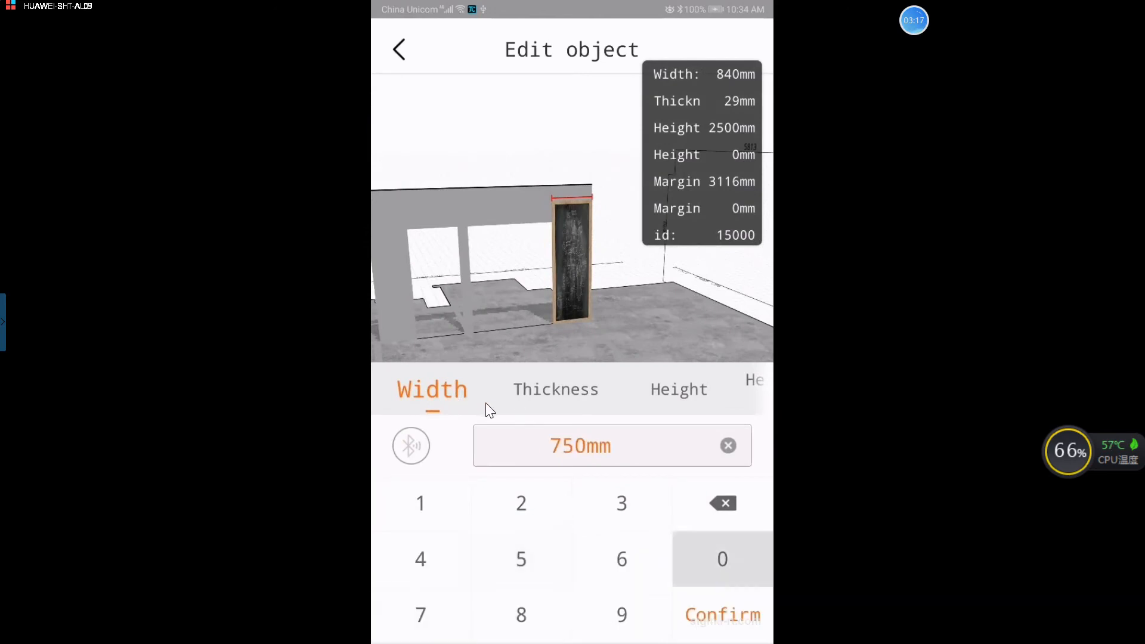
click(556, 390)
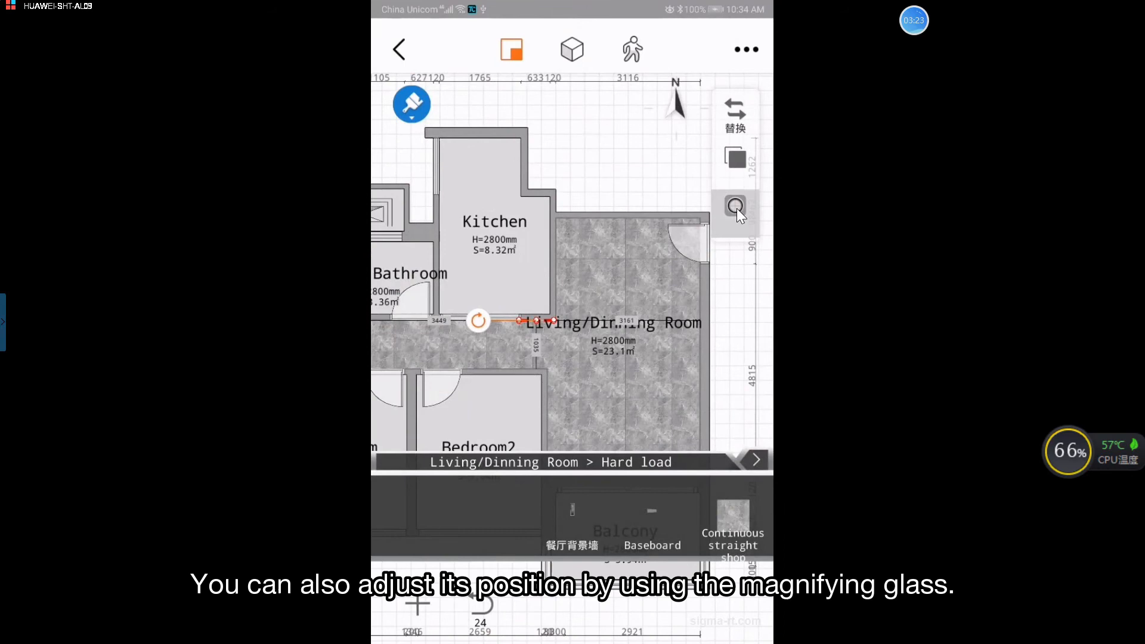
click(735, 209)
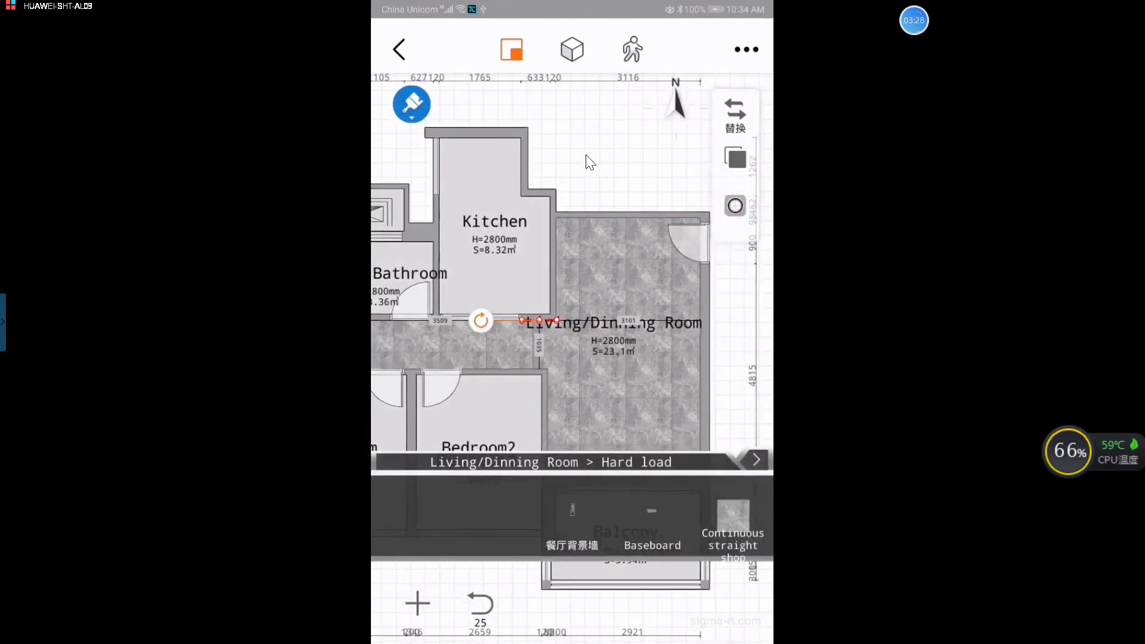
click(571, 49)
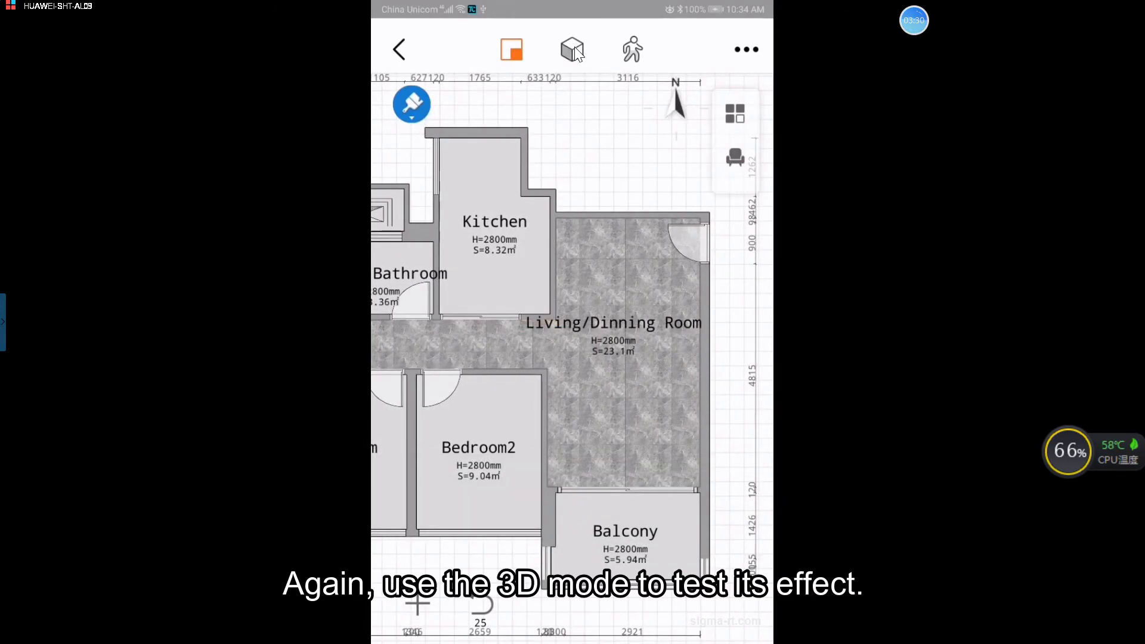
Check the dining backdrop in 3D, then return to the Wall space catalogue.
click(571, 49)
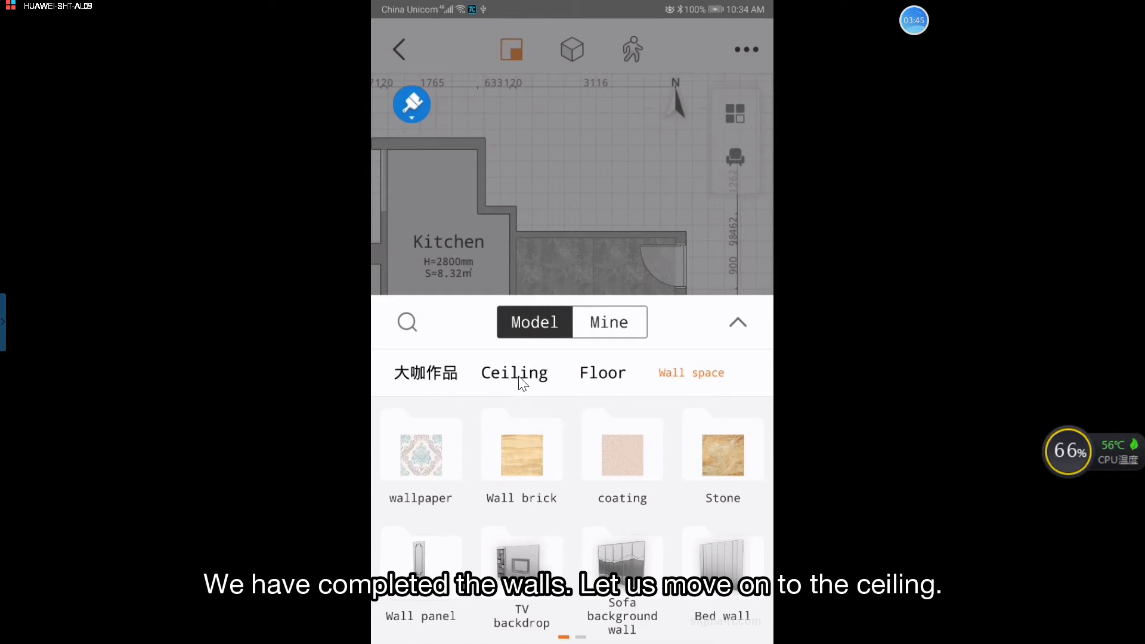
Show the Ceiling tab, listing Draw a ceiling, Styling ceiling, chandelier and Downlight.
click(514, 373)
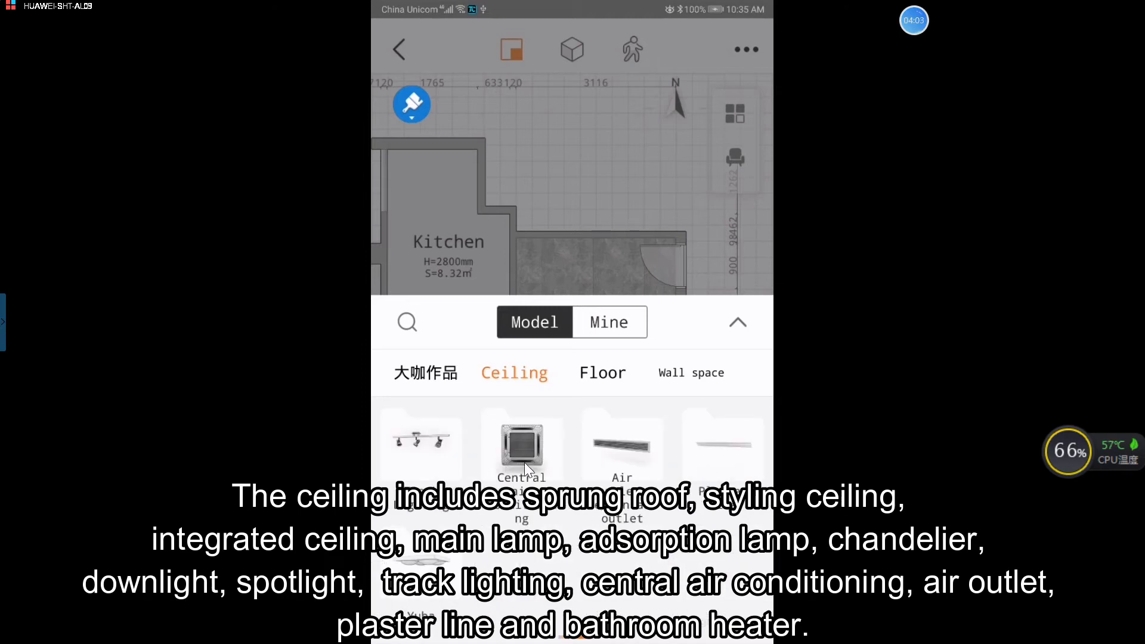
mouse_move(618, 477)
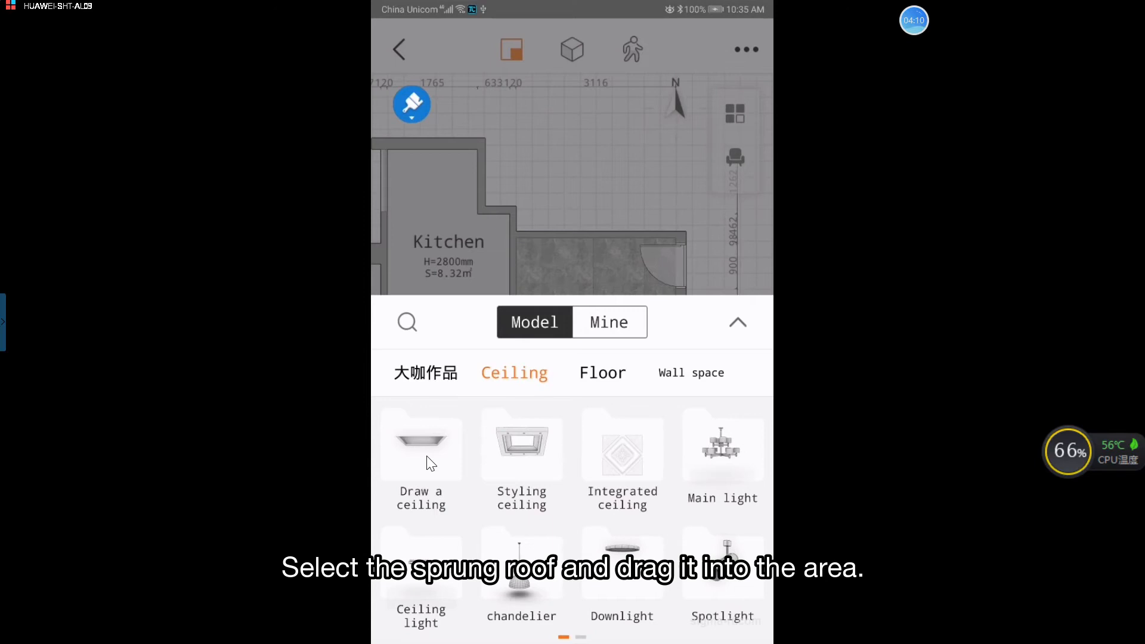
Drag a sprung drop ceiling into the living/dining room and select it.
click(420, 448)
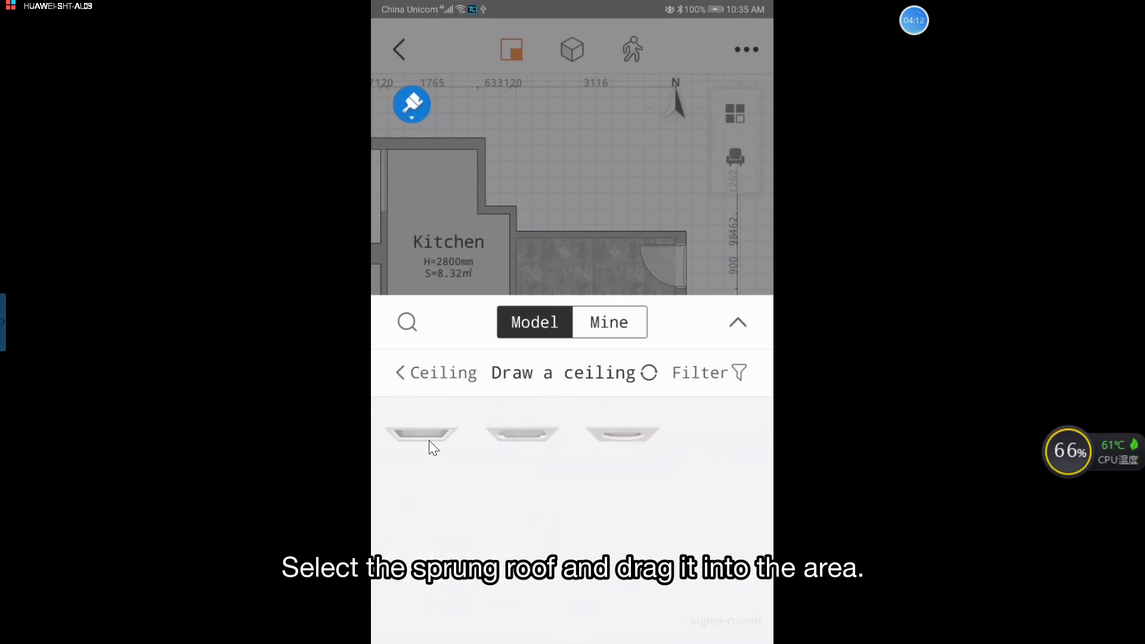
drag(422, 435, 569, 289)
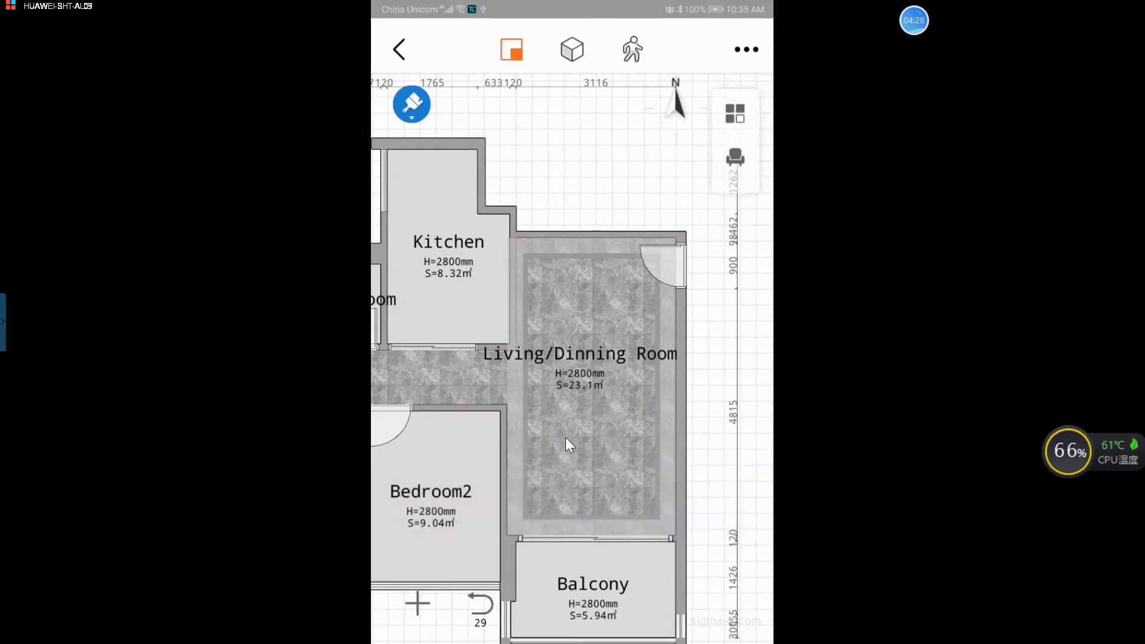
click(570, 443)
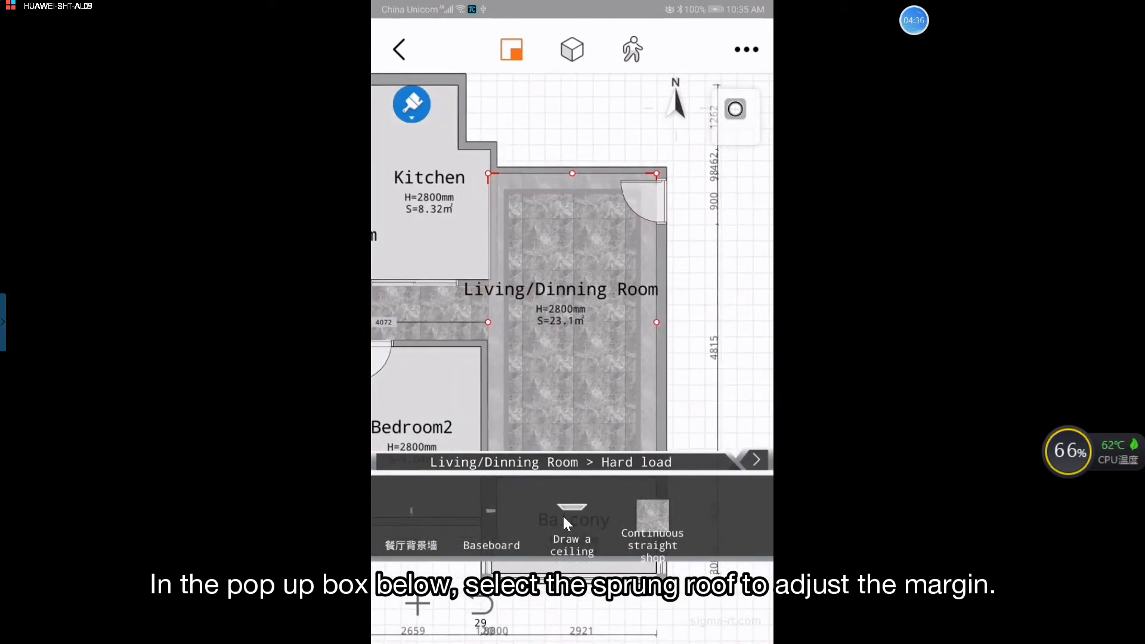
Set the drop ceiling's top margin to 0 mm and adjust its right margin.
click(572, 524)
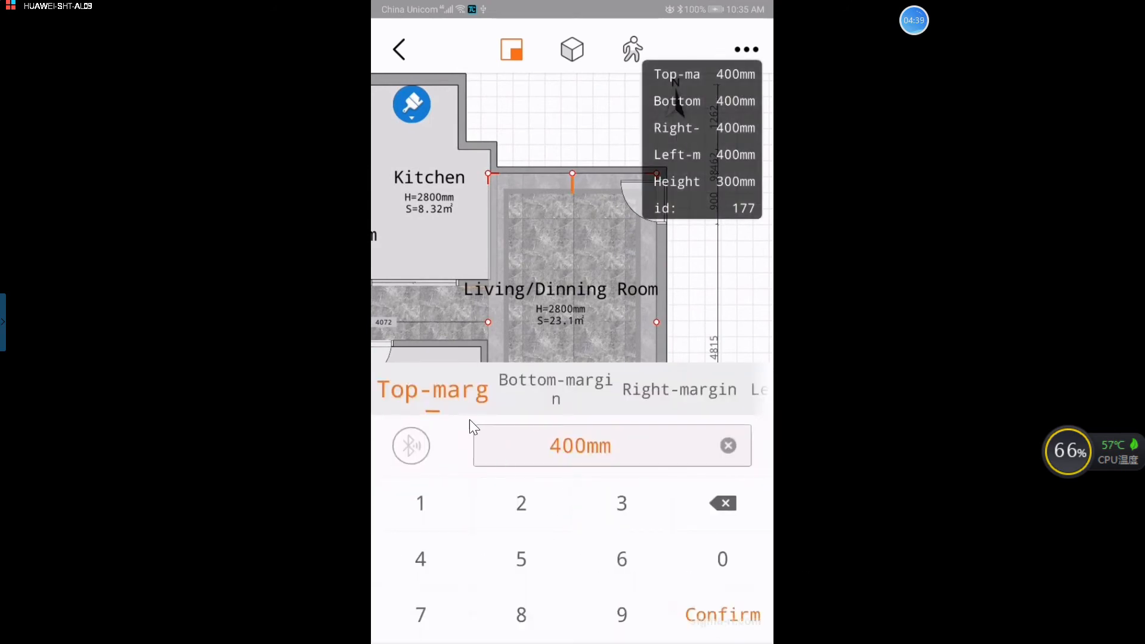
mouse_move(488, 405)
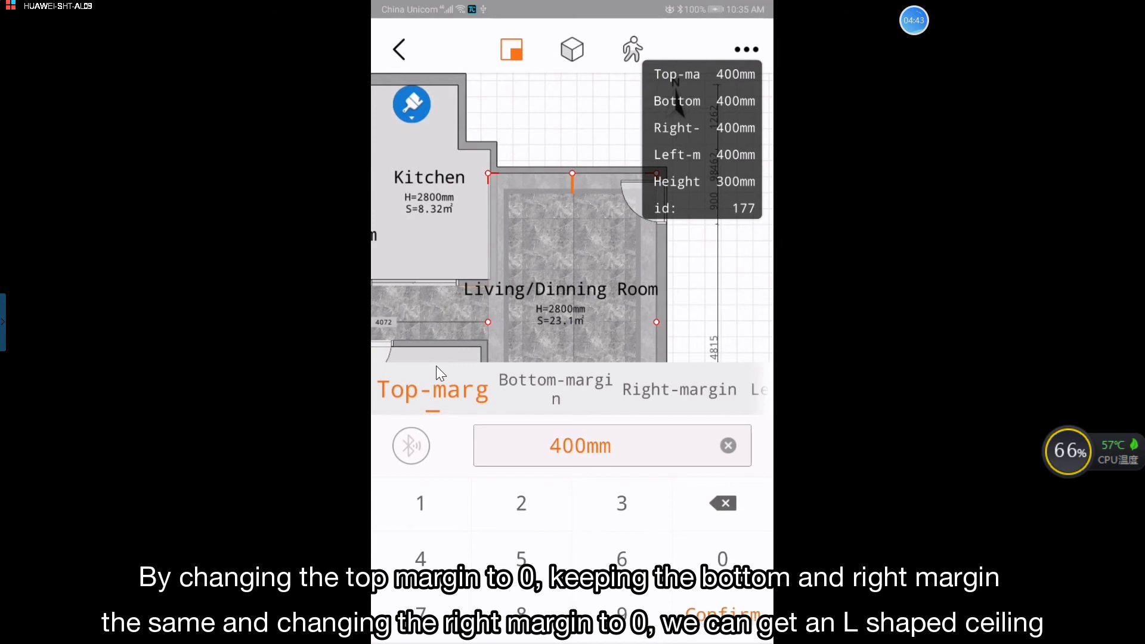
mouse_move(444, 386)
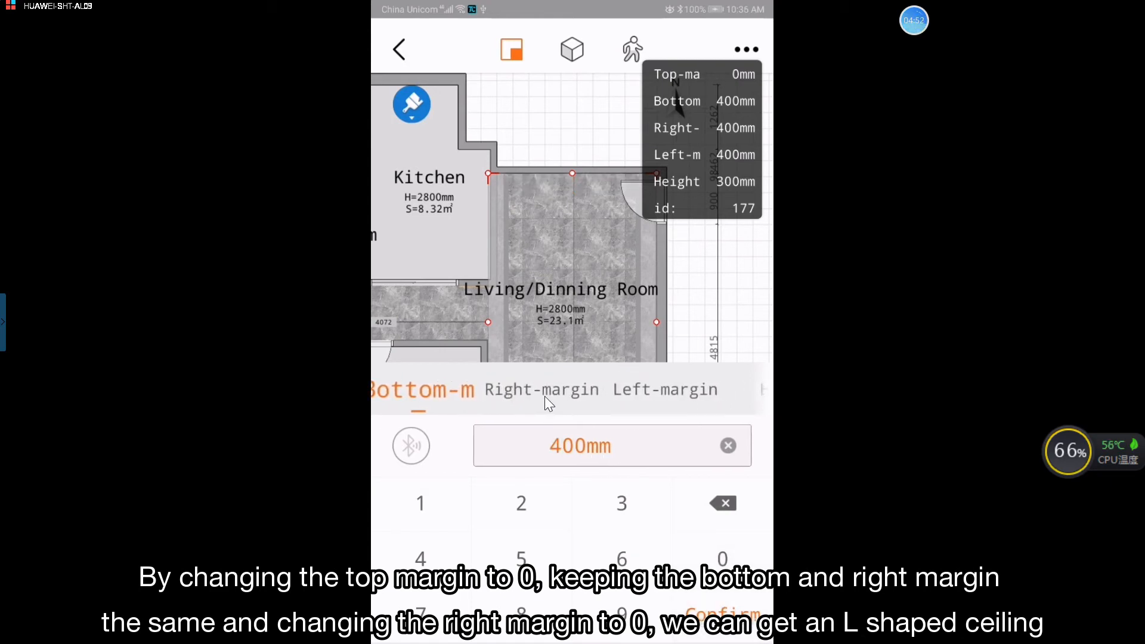
click(665, 389)
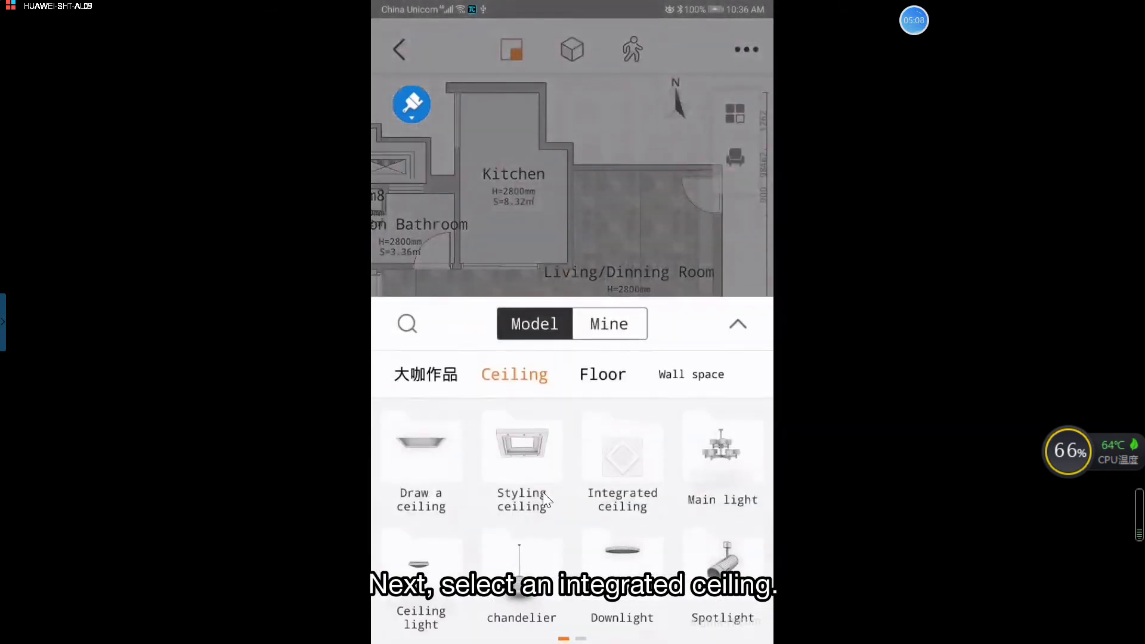
Add a styling ceiling from the Ceiling catalogue over the living/dining room.
click(521, 453)
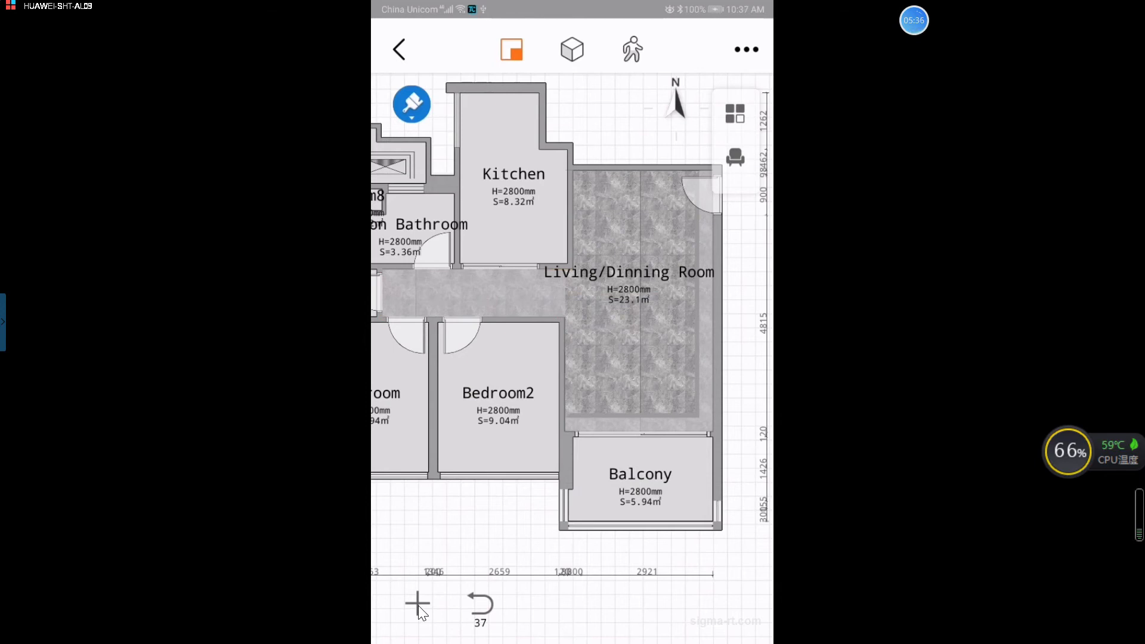
Add a downlight near the balcony, stretched rightward to about 1794 mm.
click(419, 605)
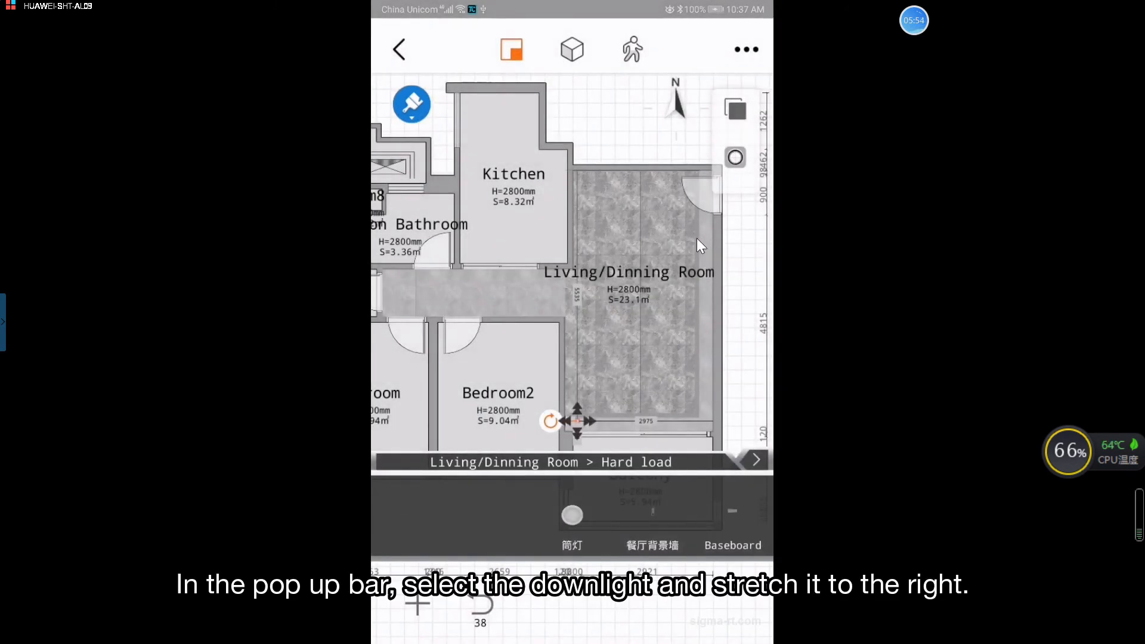
scroll(down, 3)
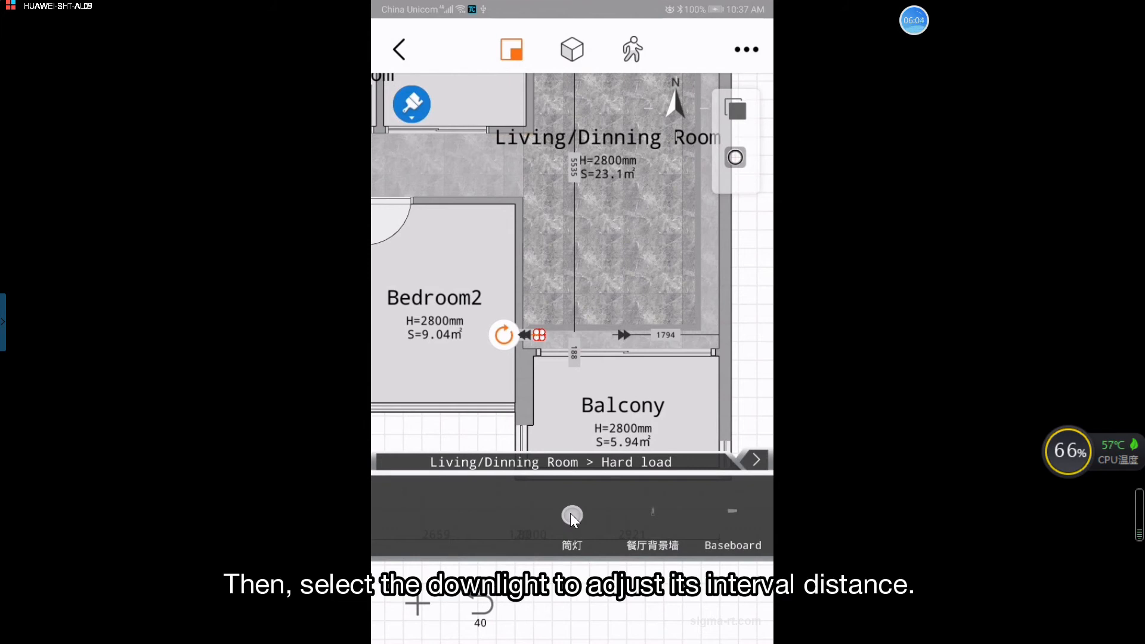
Give the downlight row a 1300 mm interval and 300 mm distance.
click(571, 518)
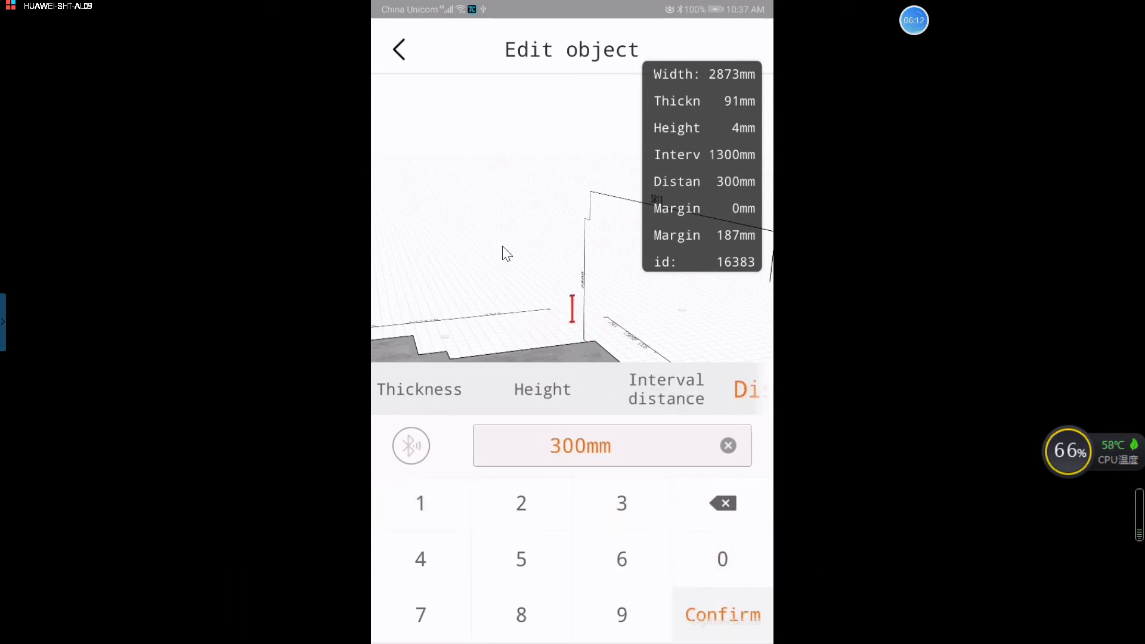
click(725, 614)
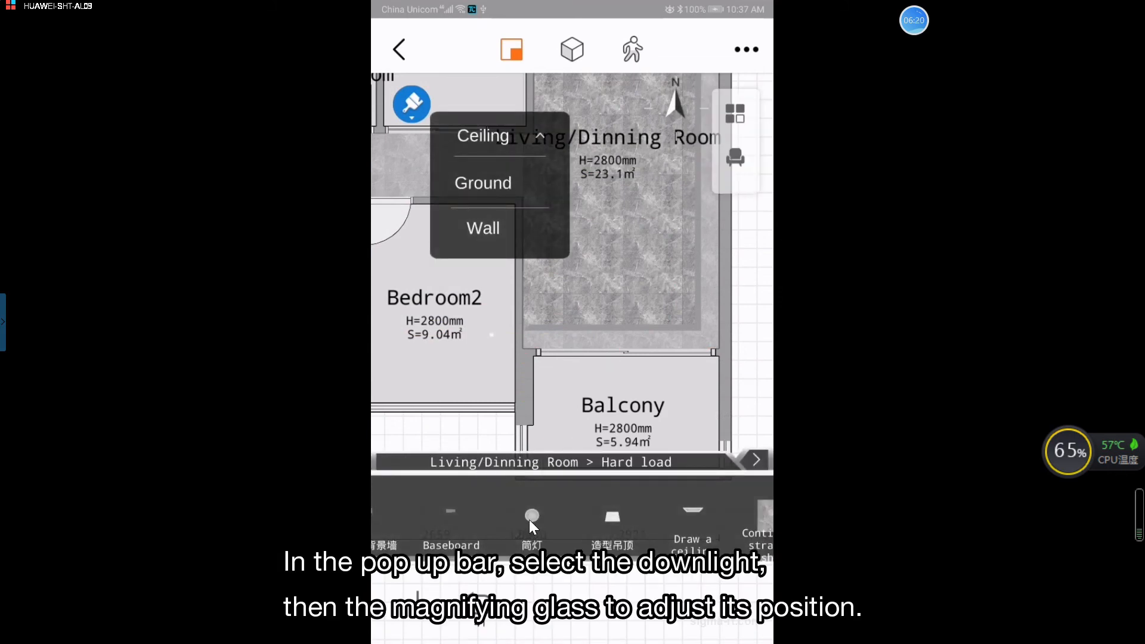
Fine-tune the downlight row's position and duplicate it into a second row.
click(532, 518)
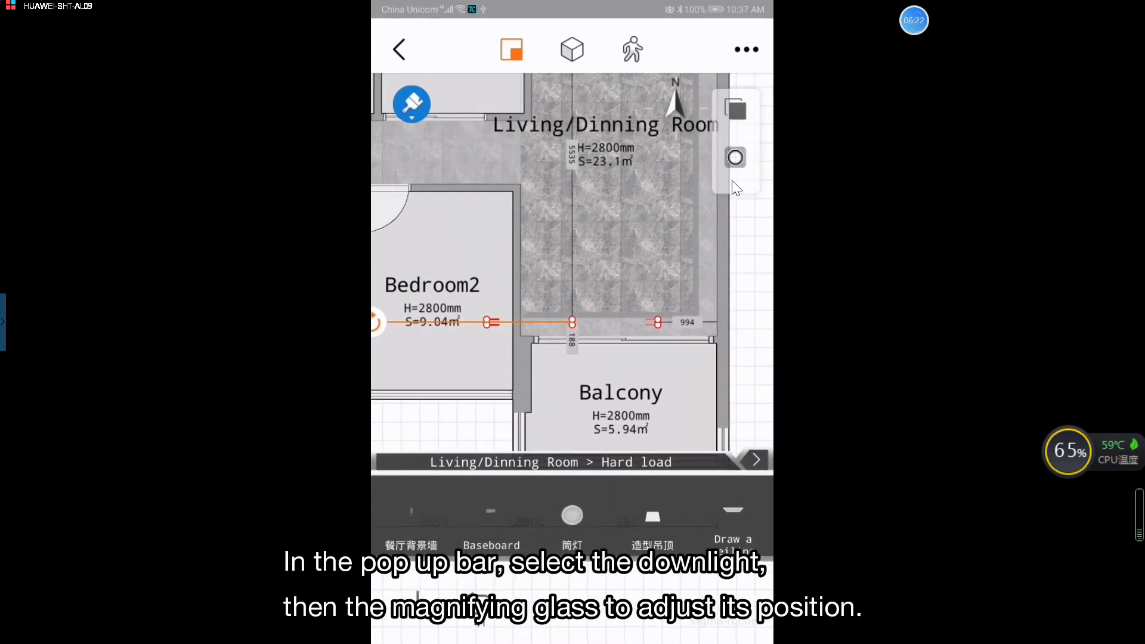
click(734, 157)
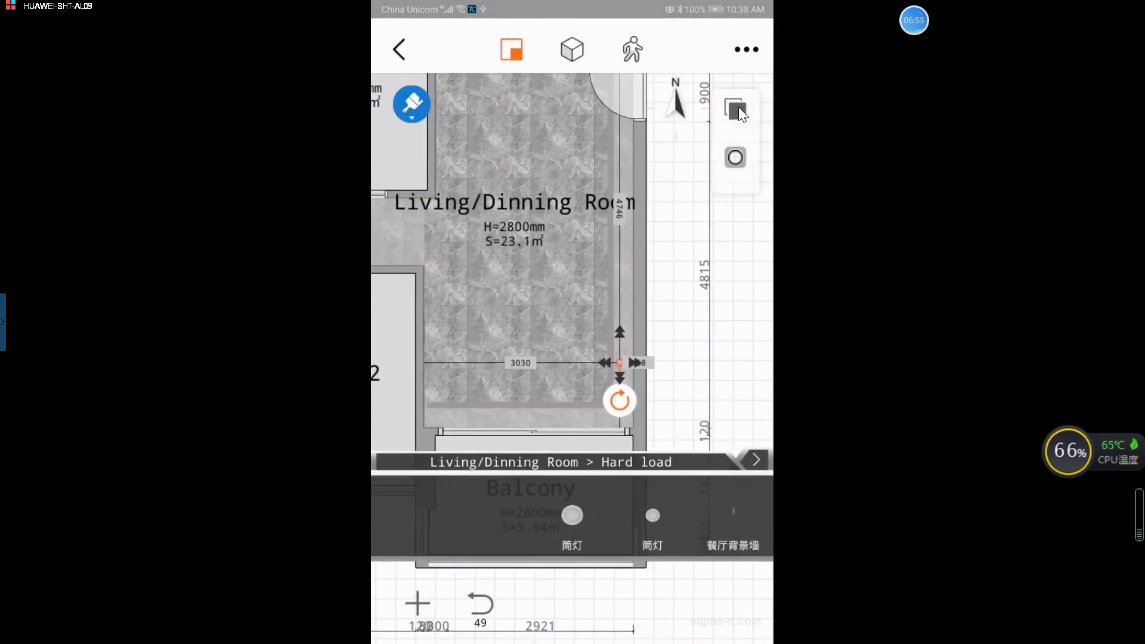
click(734, 109)
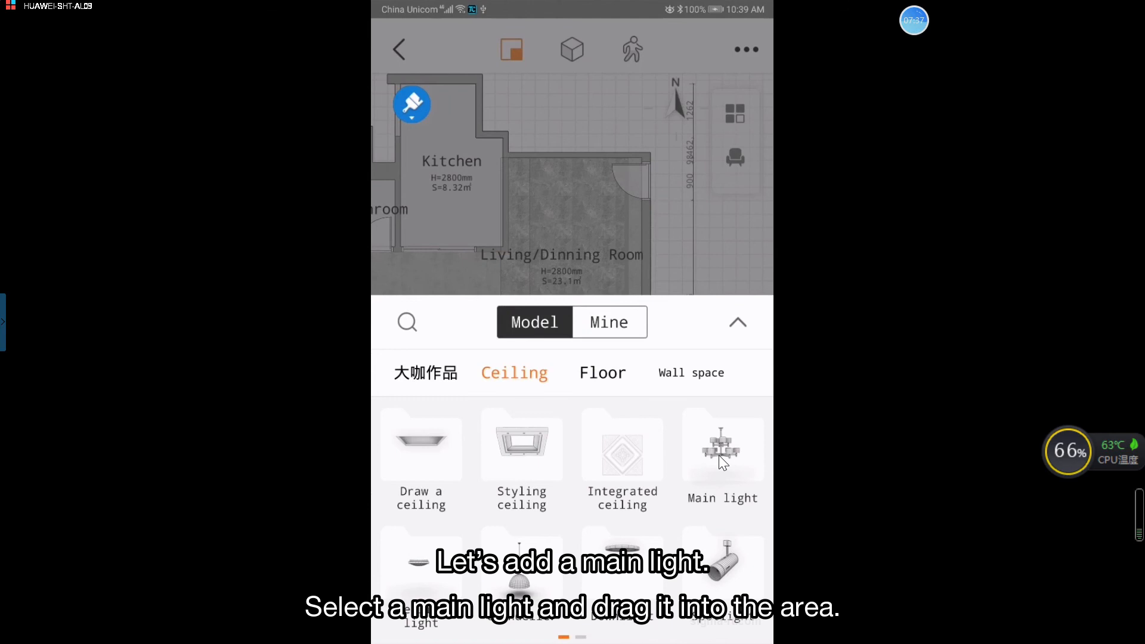
Place a three-lamp chandelier near the kitchen end and fine-tune its position.
click(722, 449)
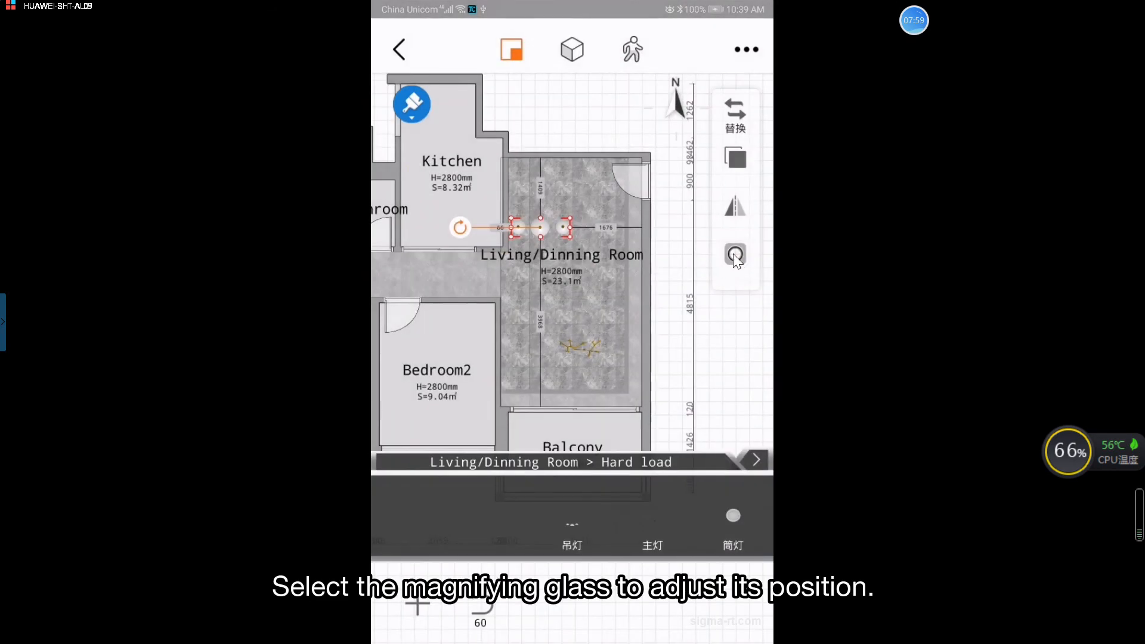
click(734, 256)
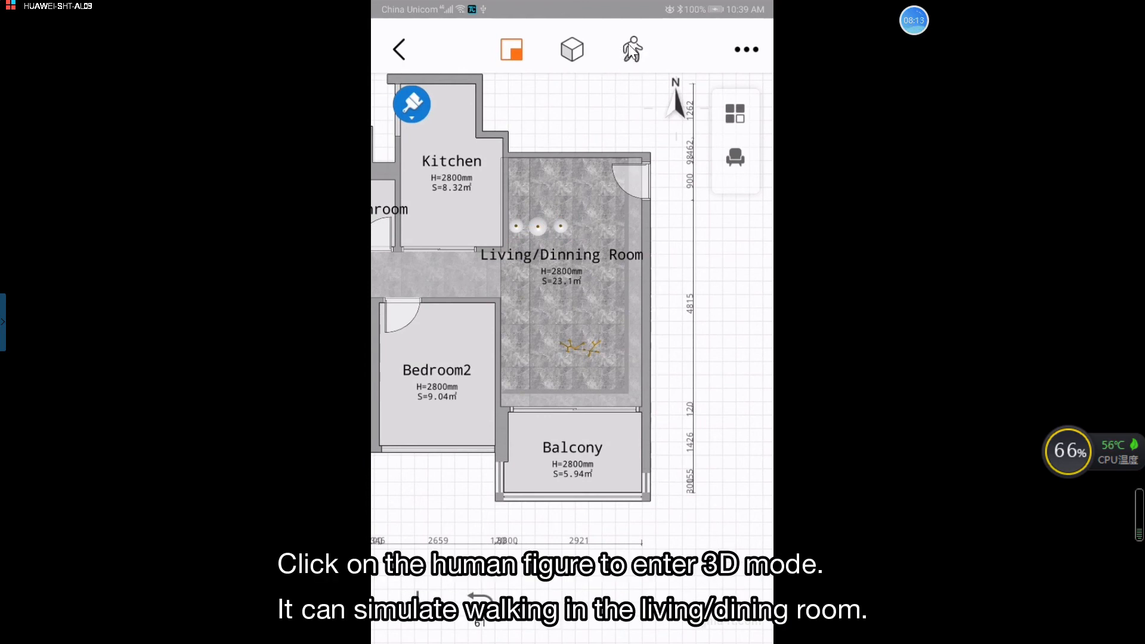
click(630, 49)
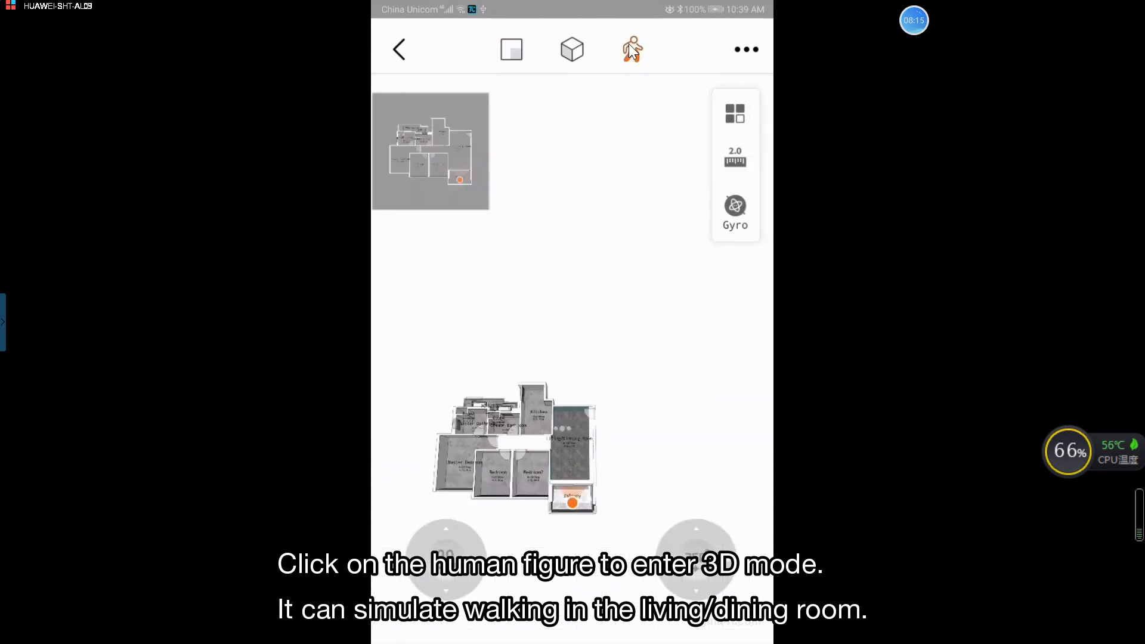
click(631, 49)
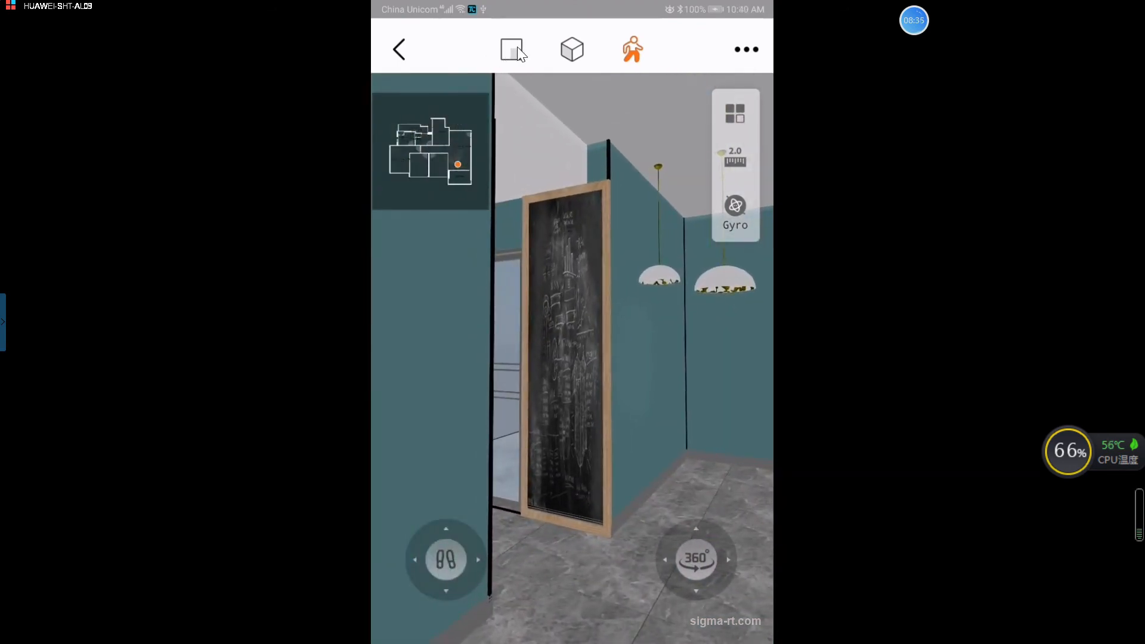
click(511, 49)
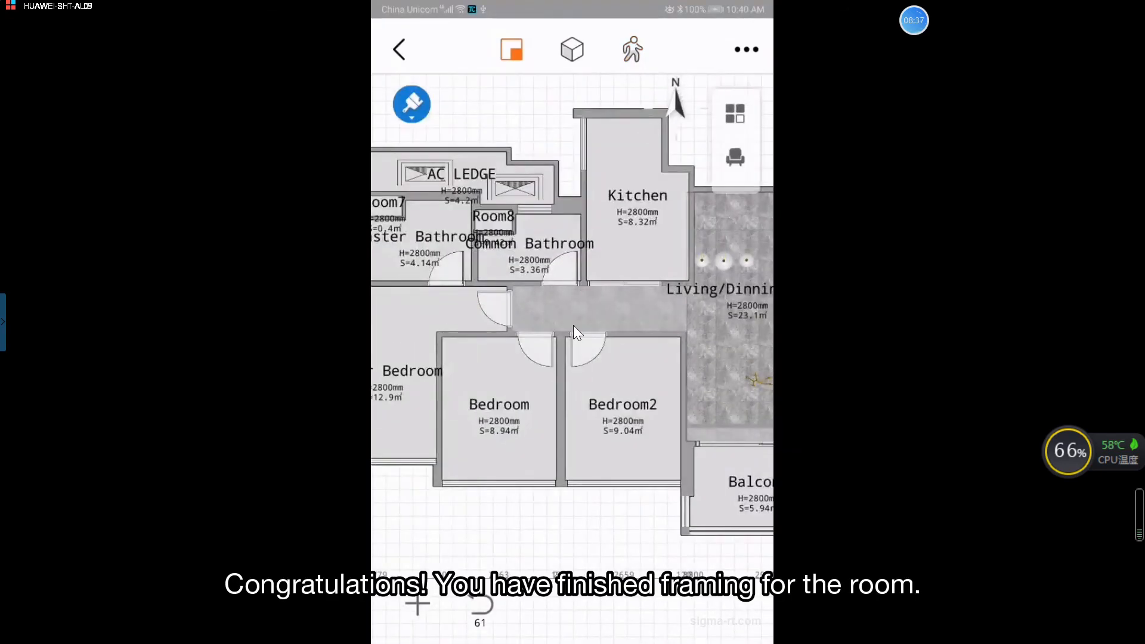